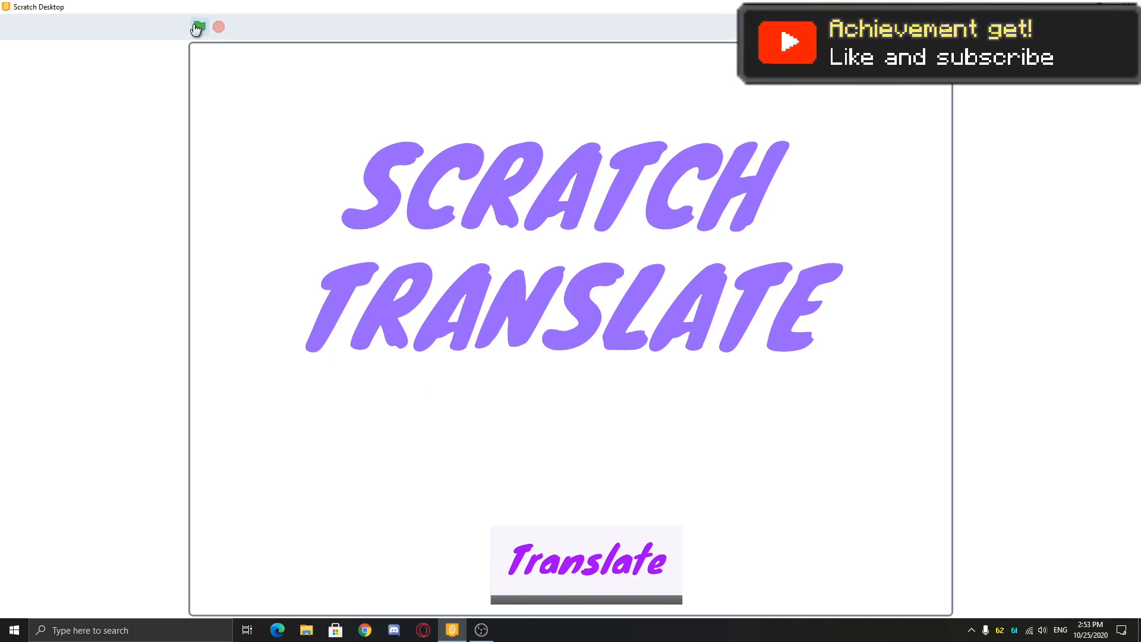
Step: Demo the translator with 'Hello Peop' and Spanish, then open the extension library
click(199, 27)
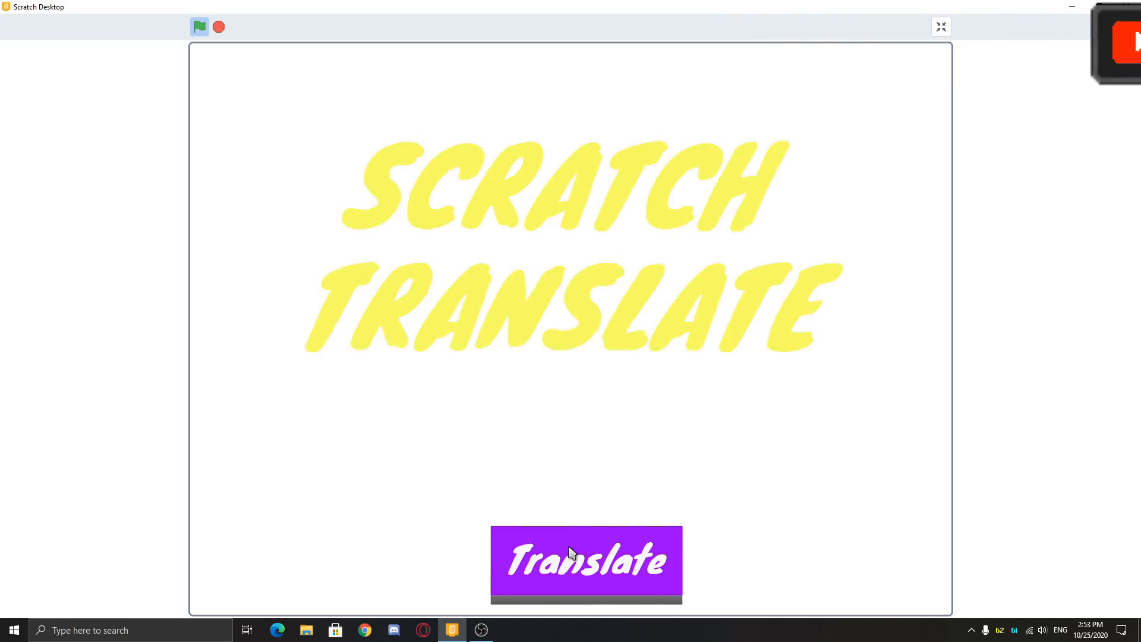
click(586, 564)
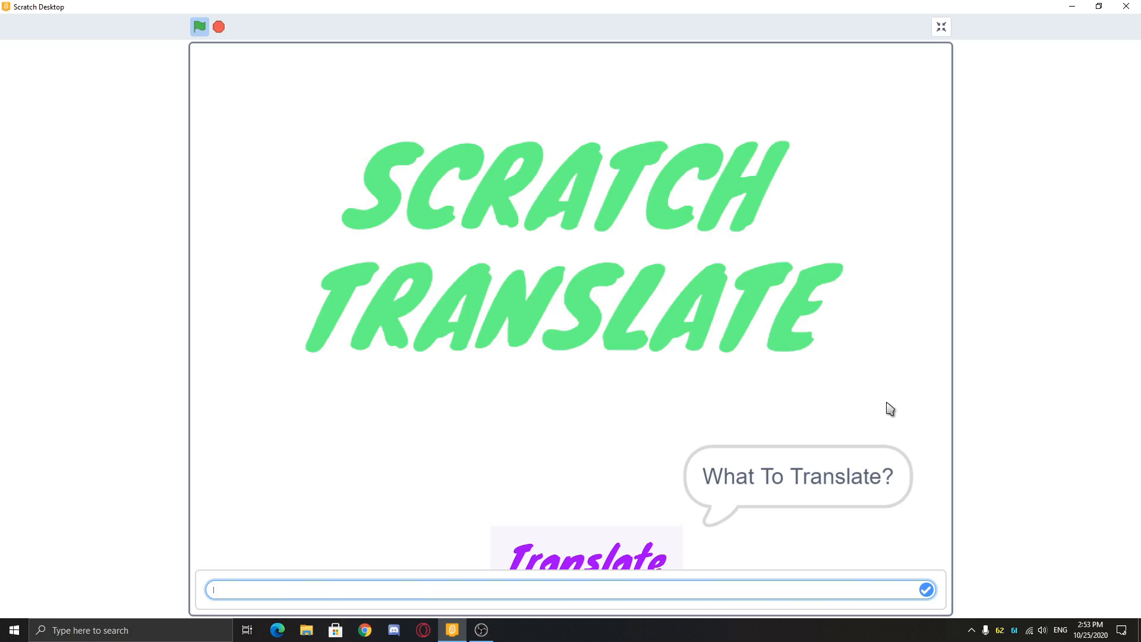
text(Hello Peop)
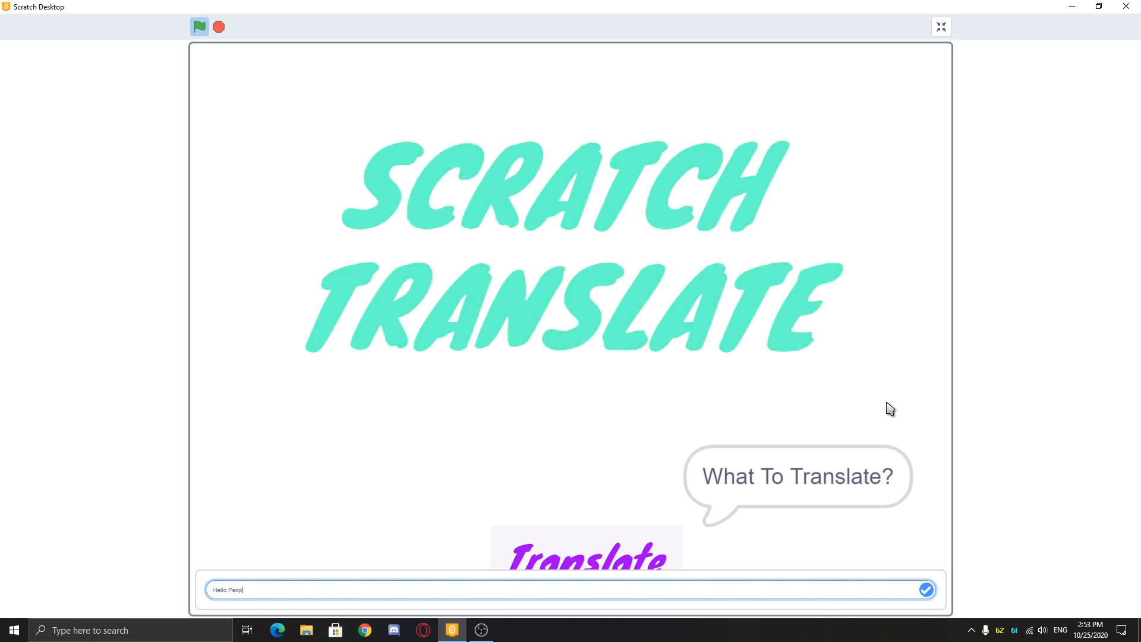
key(Return)
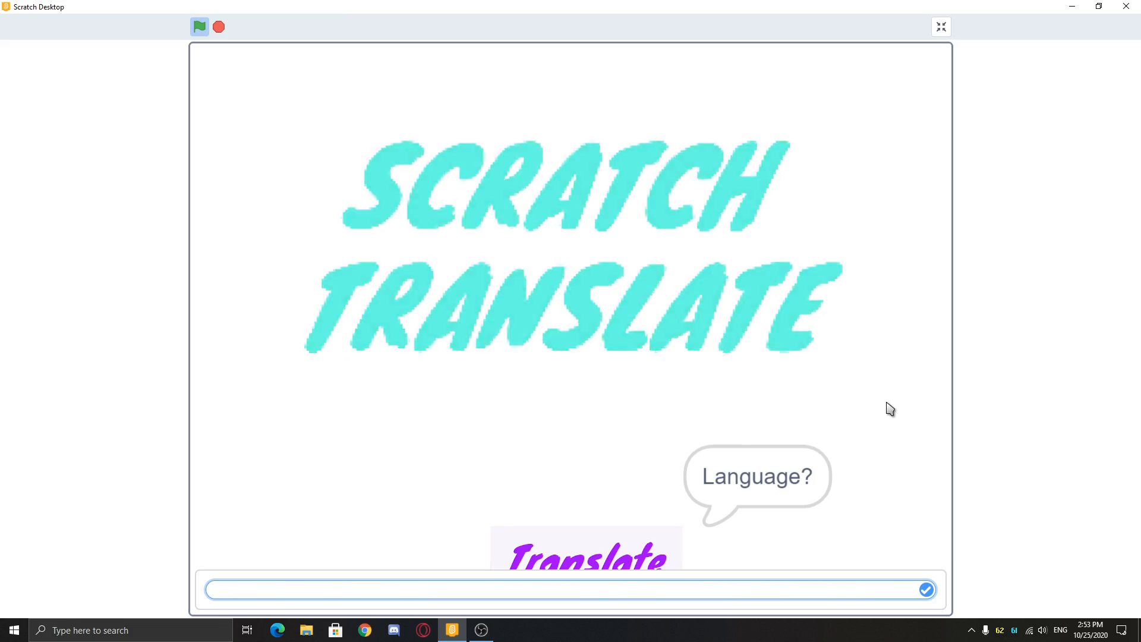
text(Spanish)
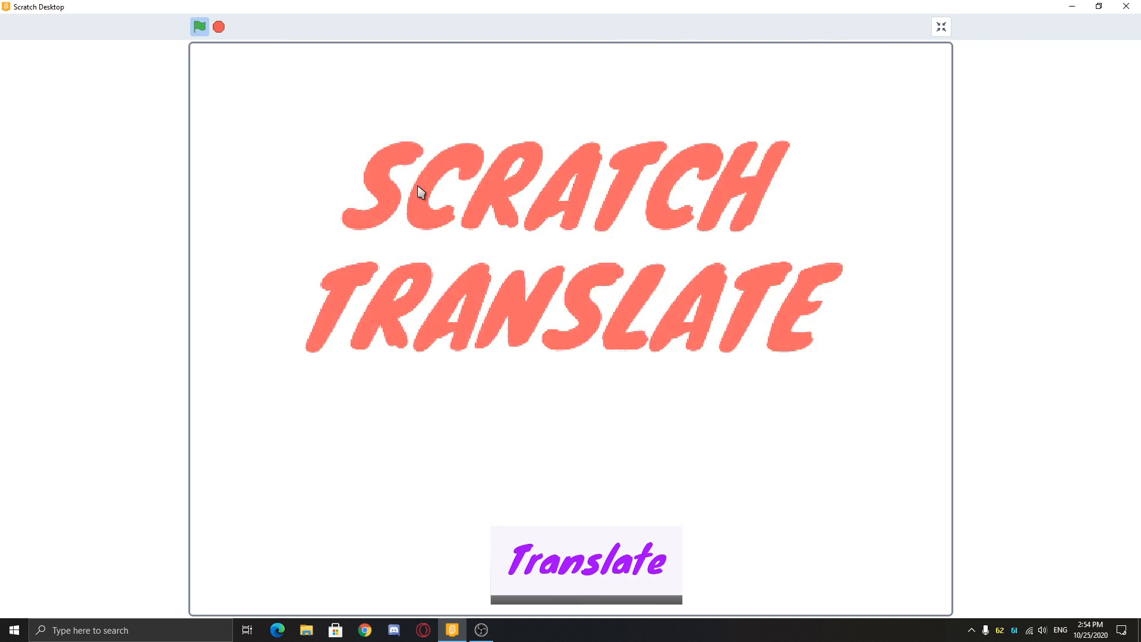
click(940, 27)
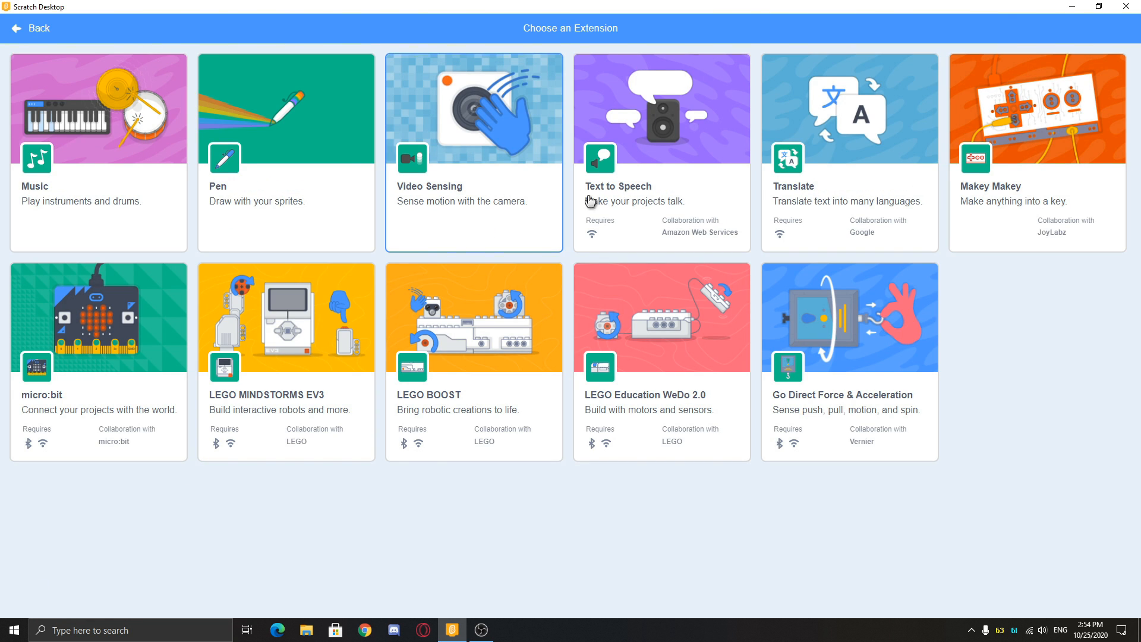
Step: Add the Translate extension and briefly toggle the language readout on the stage
click(846, 146)
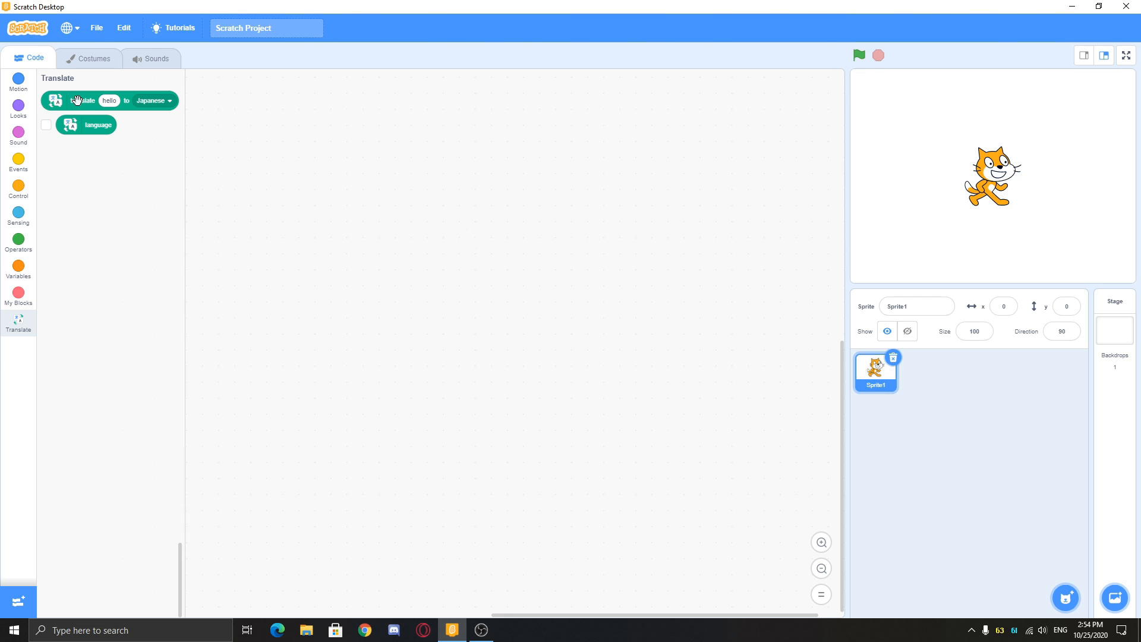
mouse_move(40, 101)
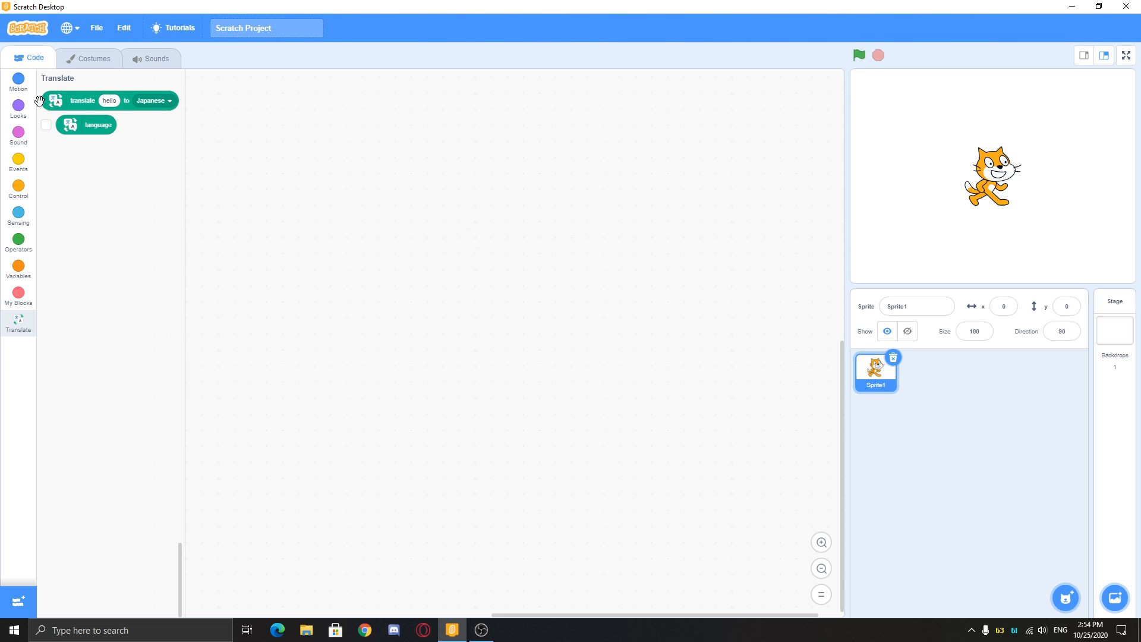
mouse_move(316, 242)
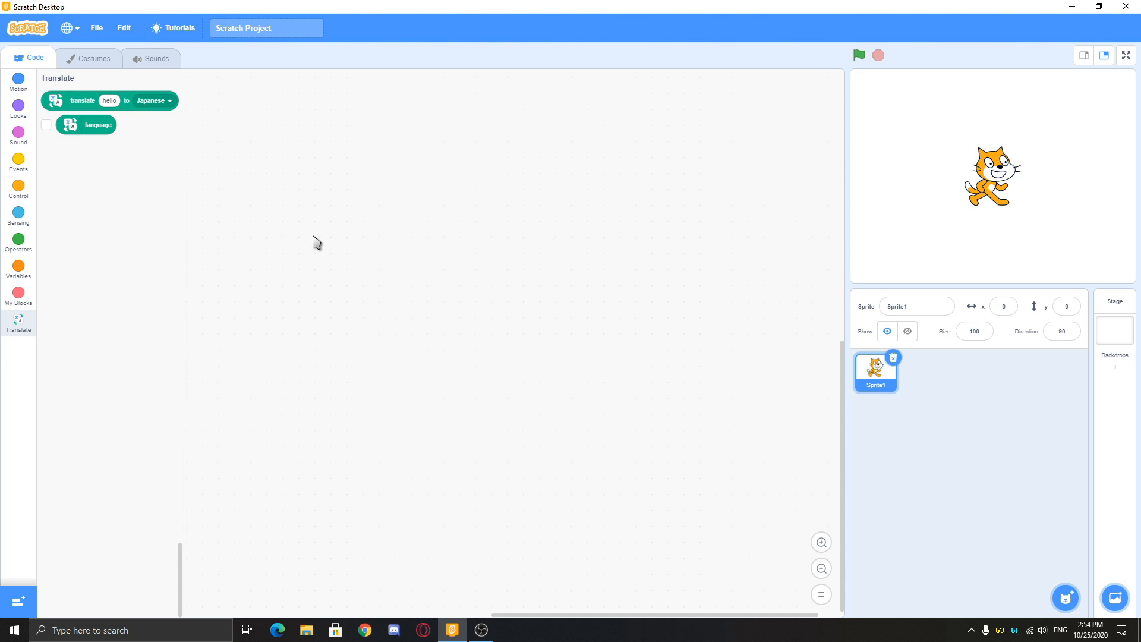
click(45, 124)
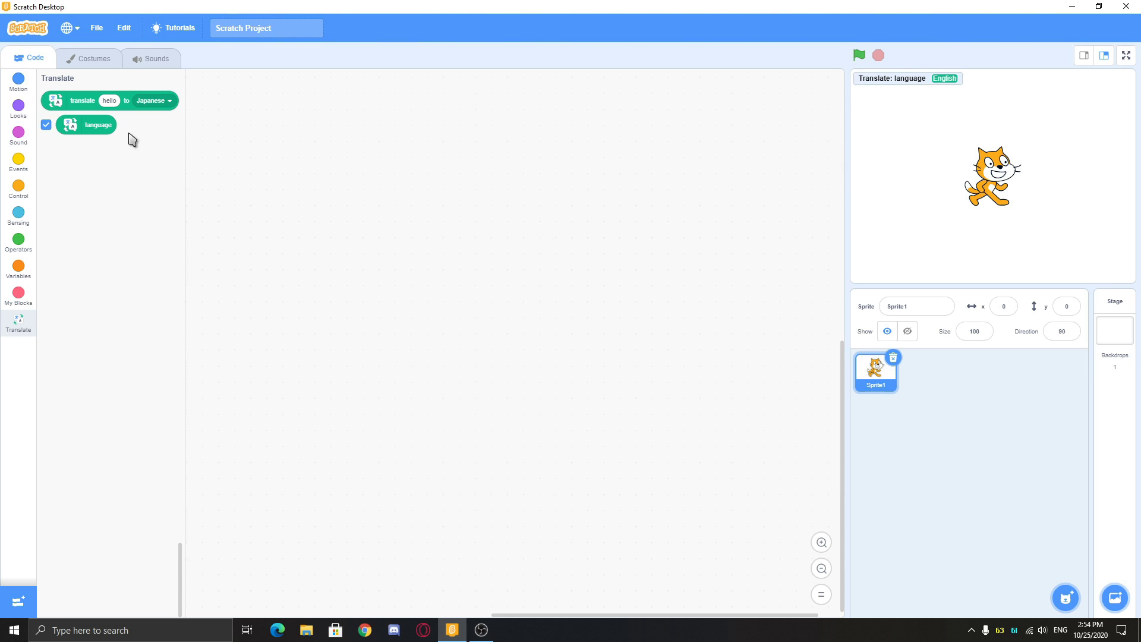
click(18, 82)
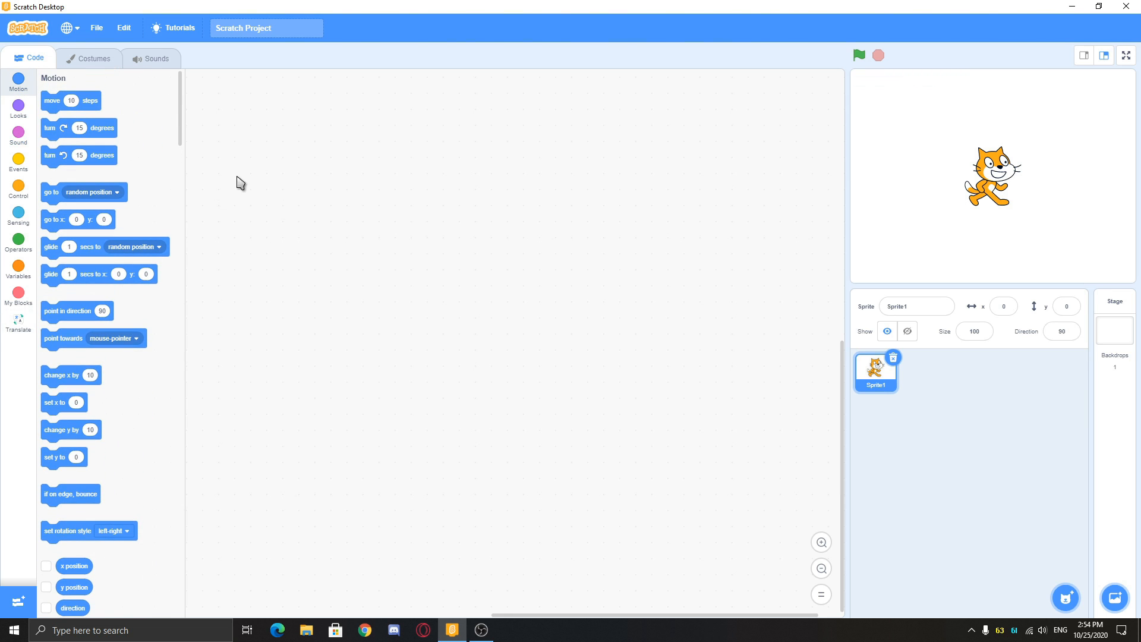
click(19, 320)
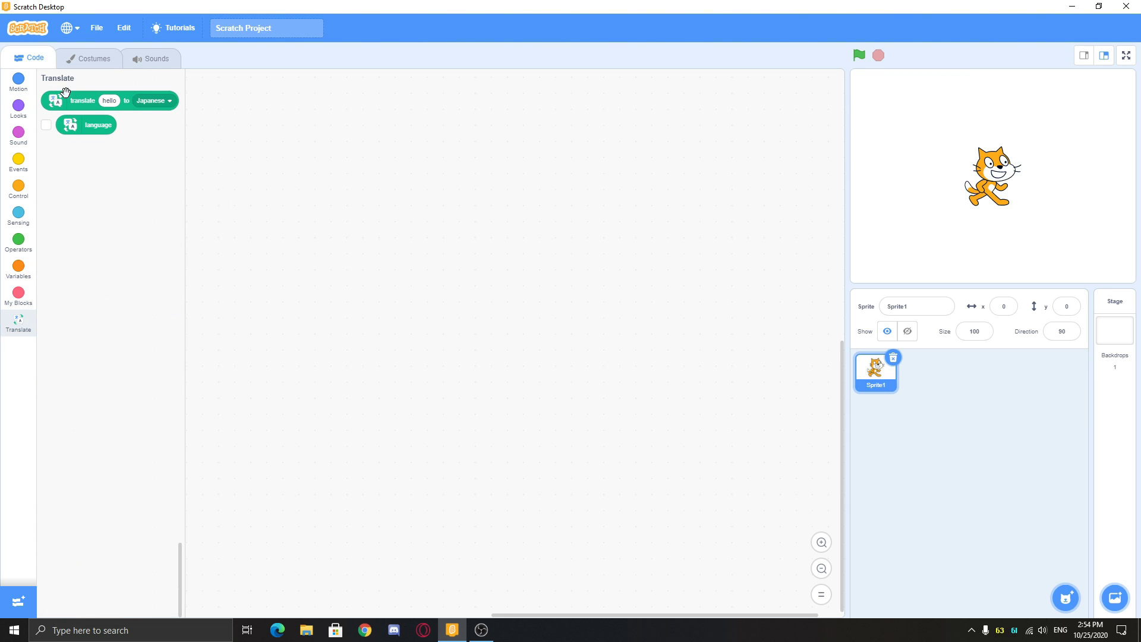
Step: Place a 'translate hello to Japanese' block, show the language readout, and run the block
drag(82, 100, 321, 209)
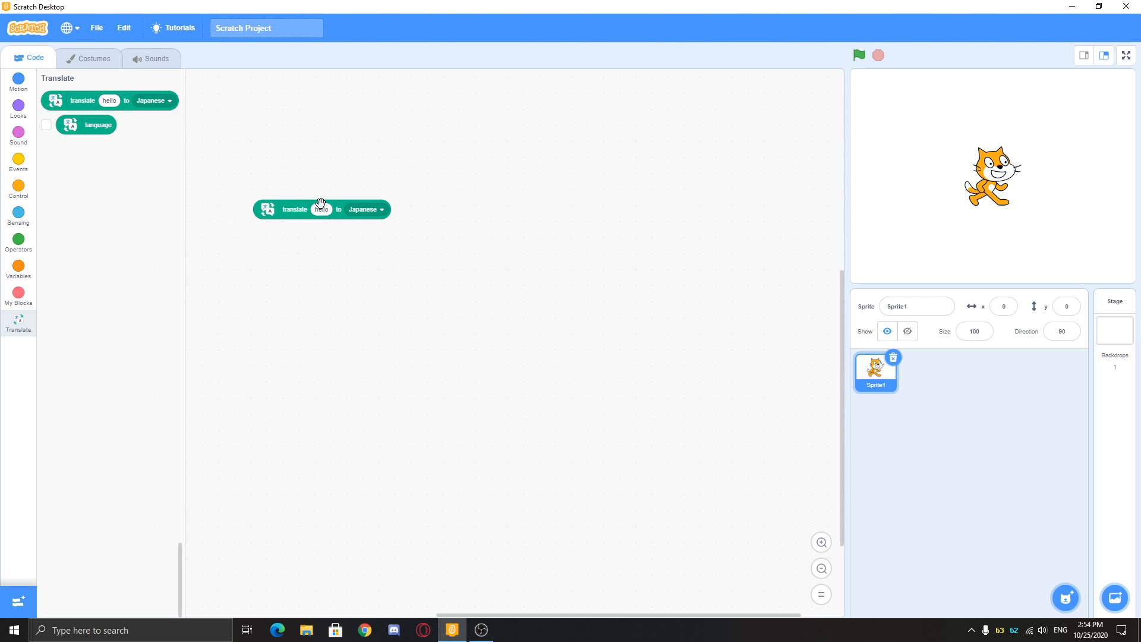
click(366, 210)
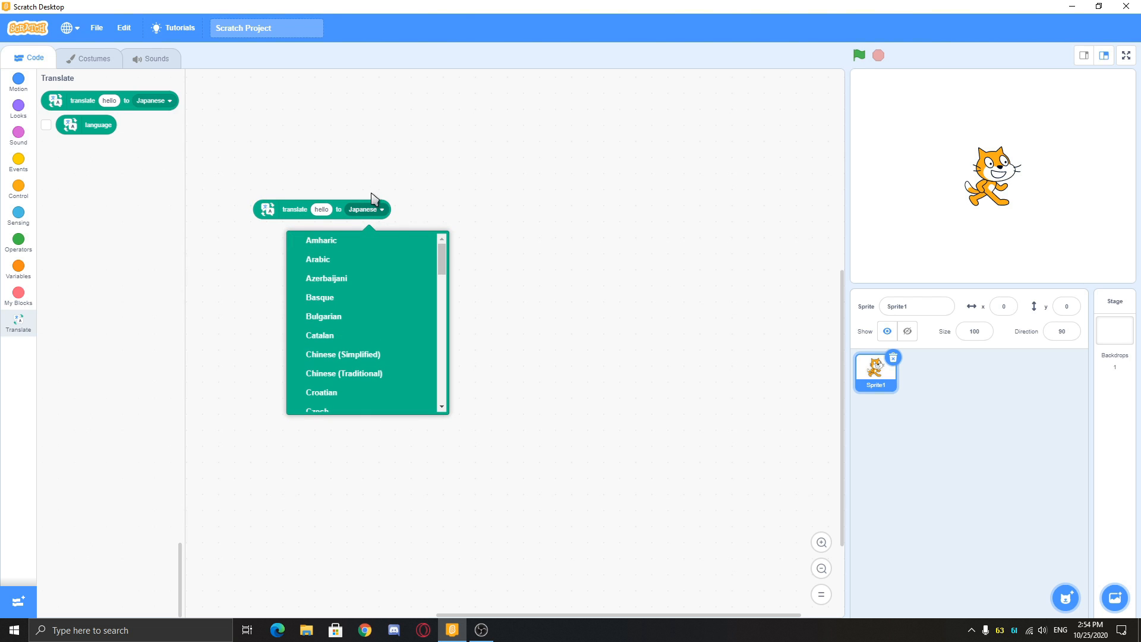
click(298, 171)
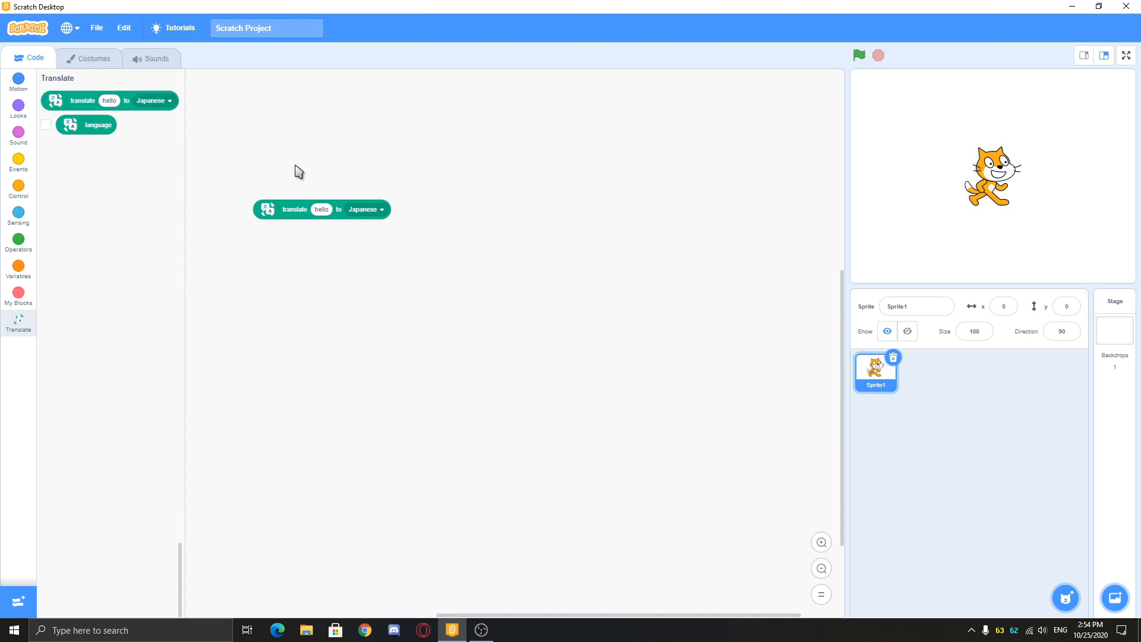
click(46, 125)
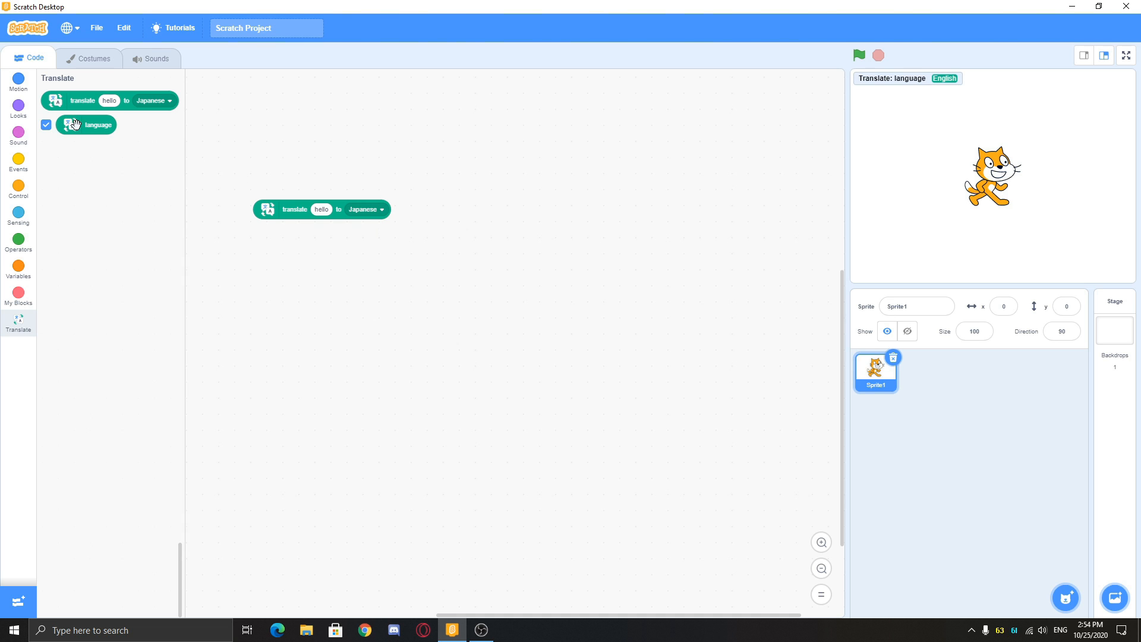
mouse_move(576, 96)
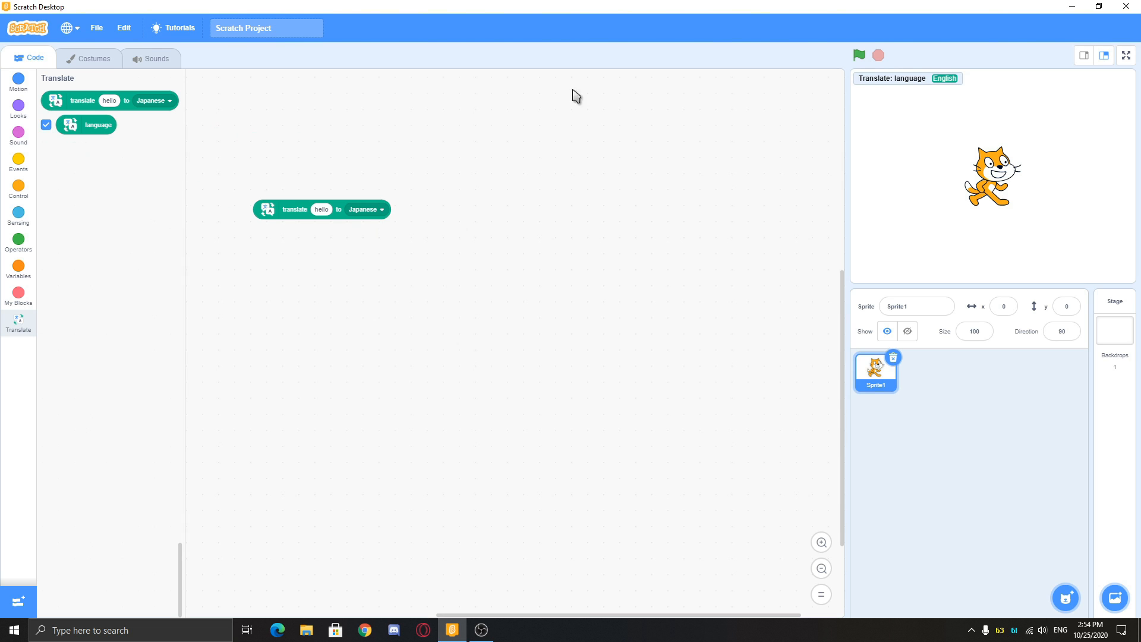
mouse_move(408, 199)
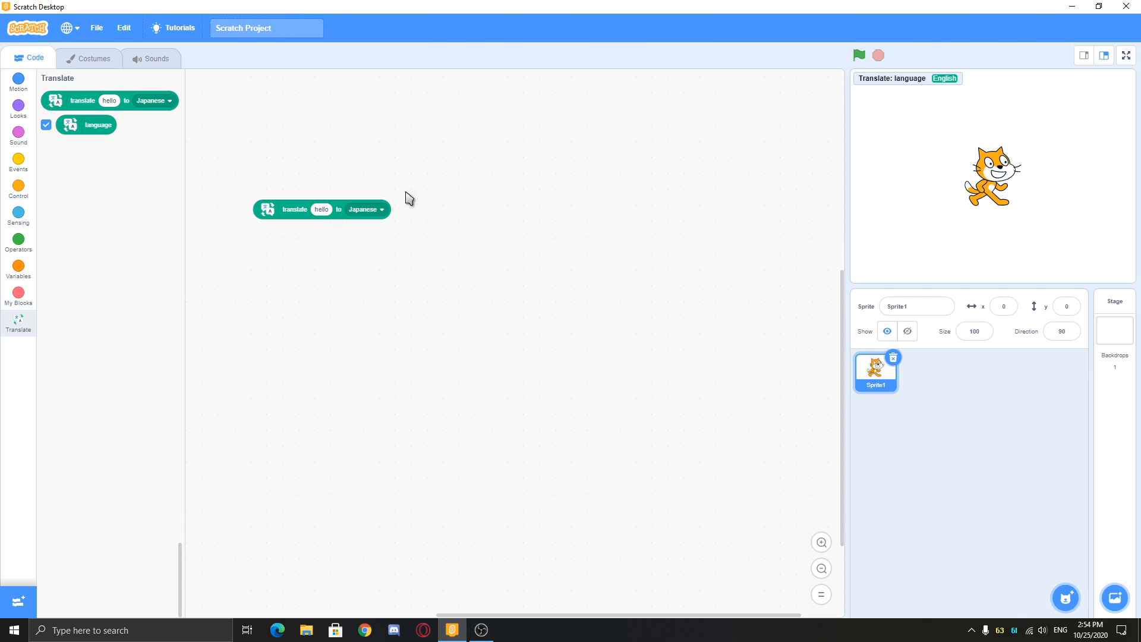
click(295, 210)
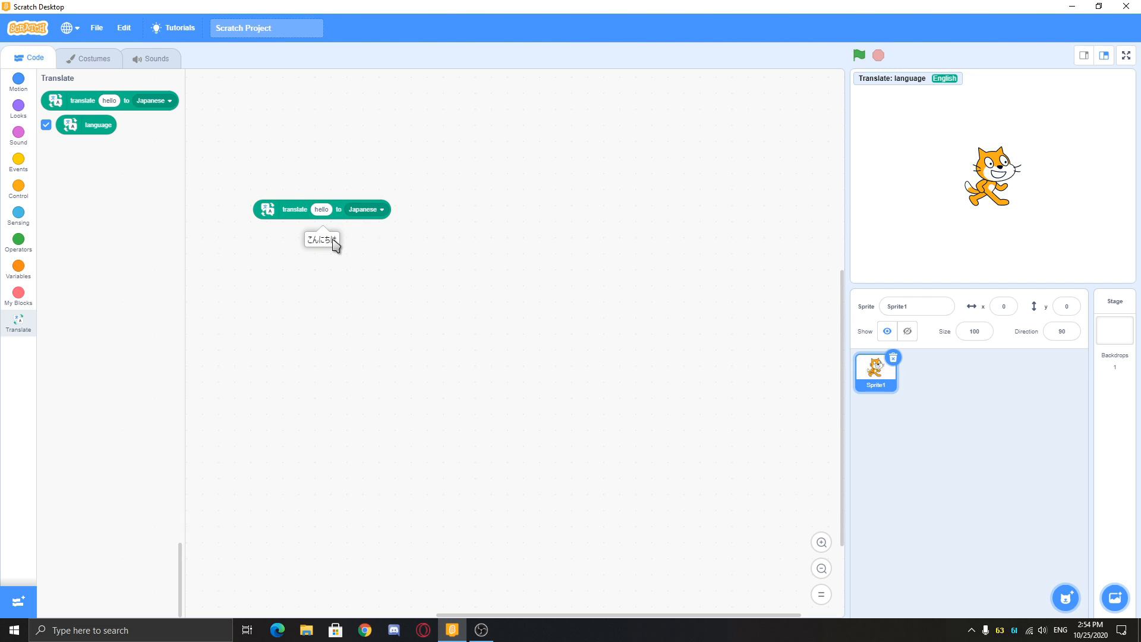
click(18, 82)
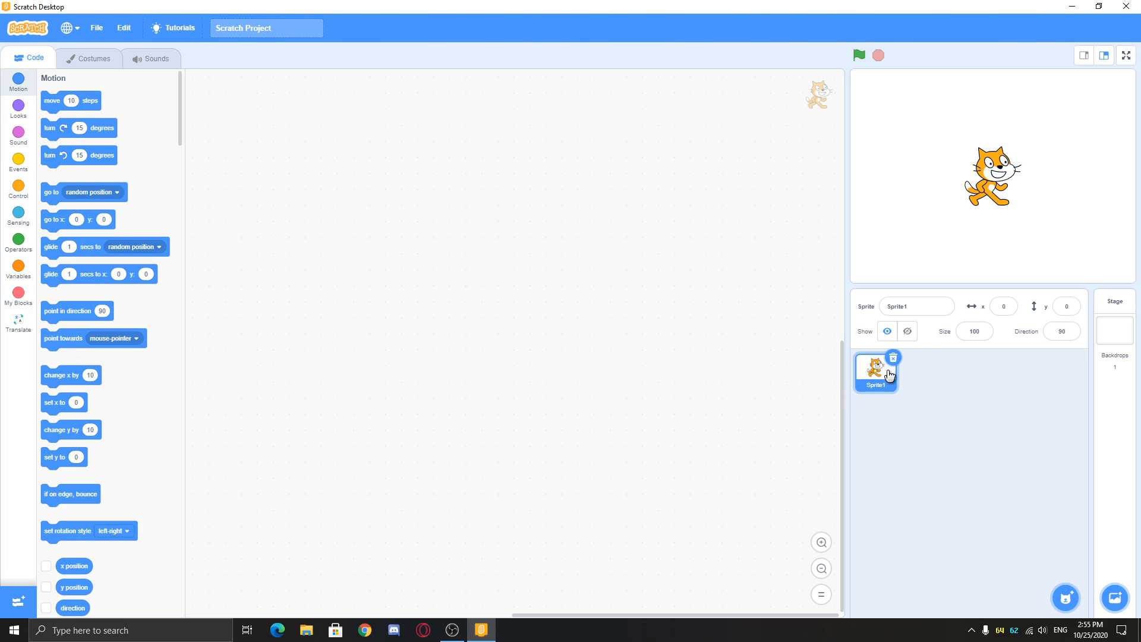
Step: Delete the cat, check the stage, then select the Translator sprite's costumes
click(87, 58)
text(1)
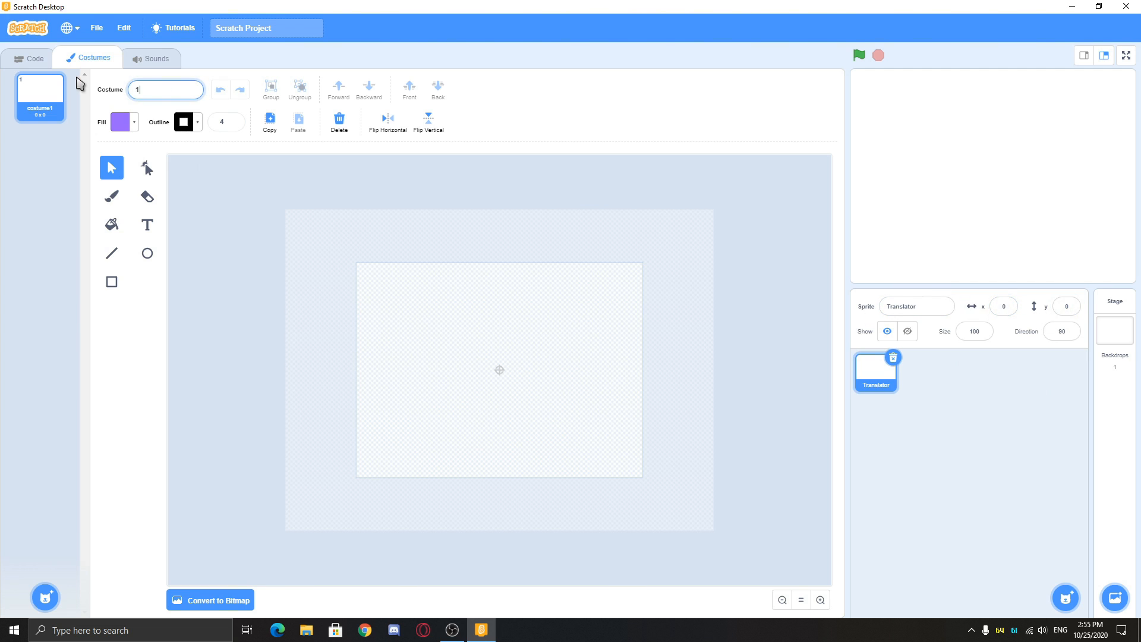
click(29, 58)
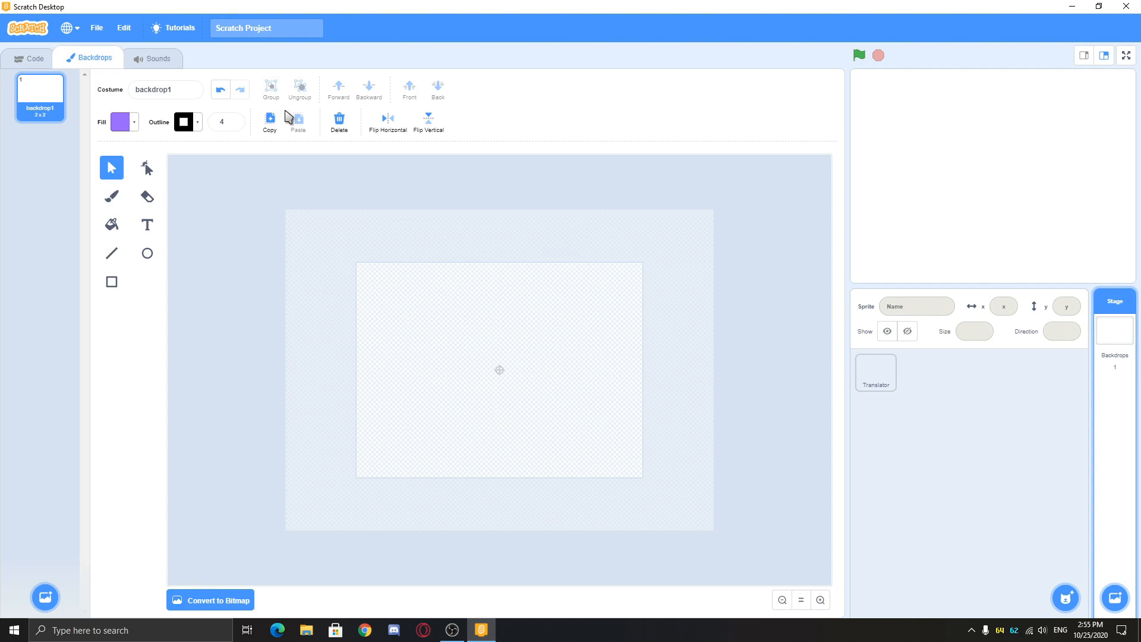
click(153, 58)
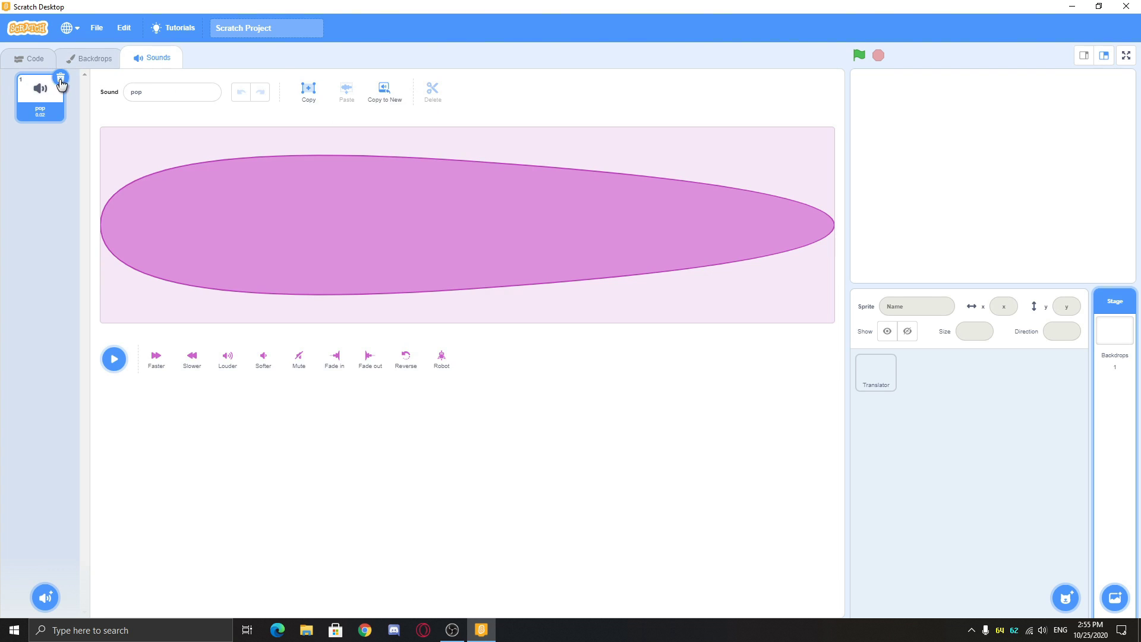
click(875, 373)
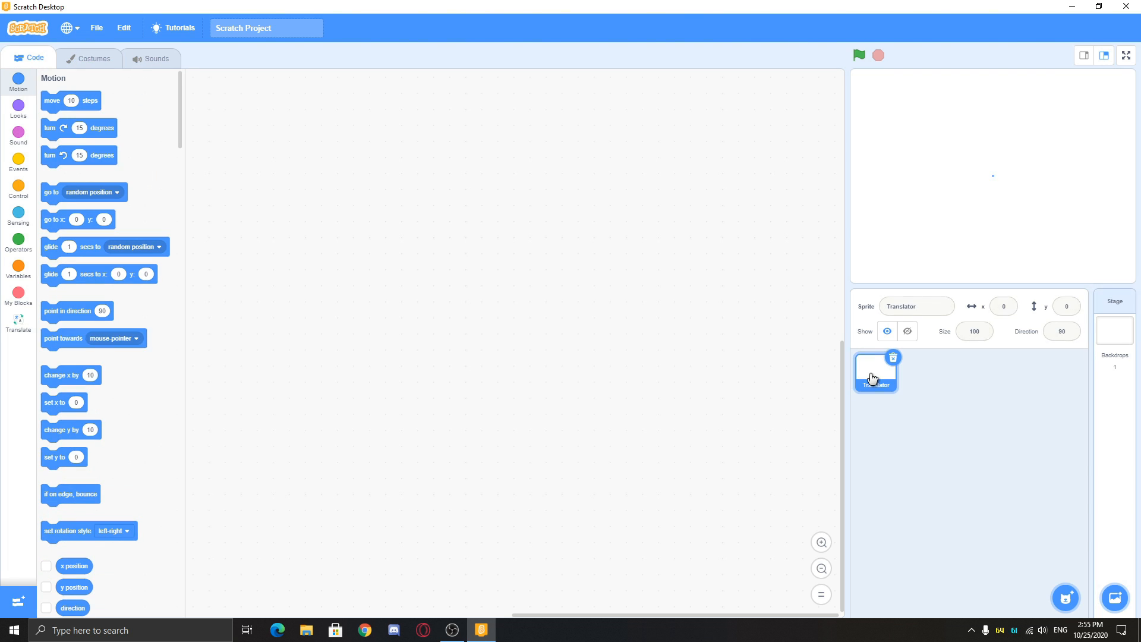
click(87, 58)
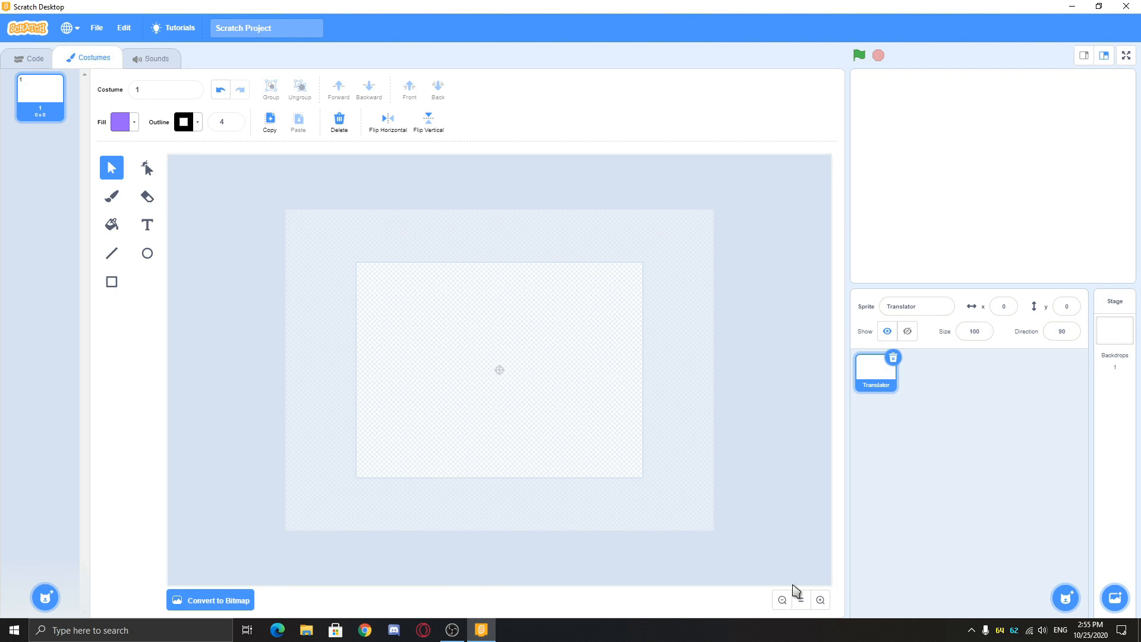
Step: Draw the Translate button with the rectangle tool and reshape its dark bottom bar
click(111, 281)
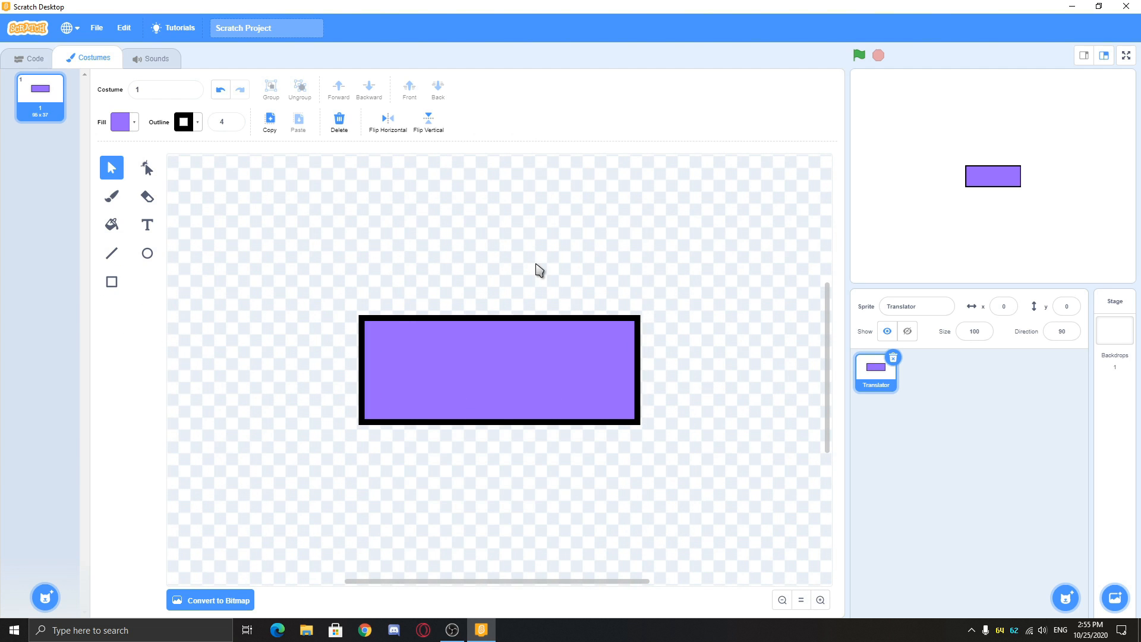
click(184, 122)
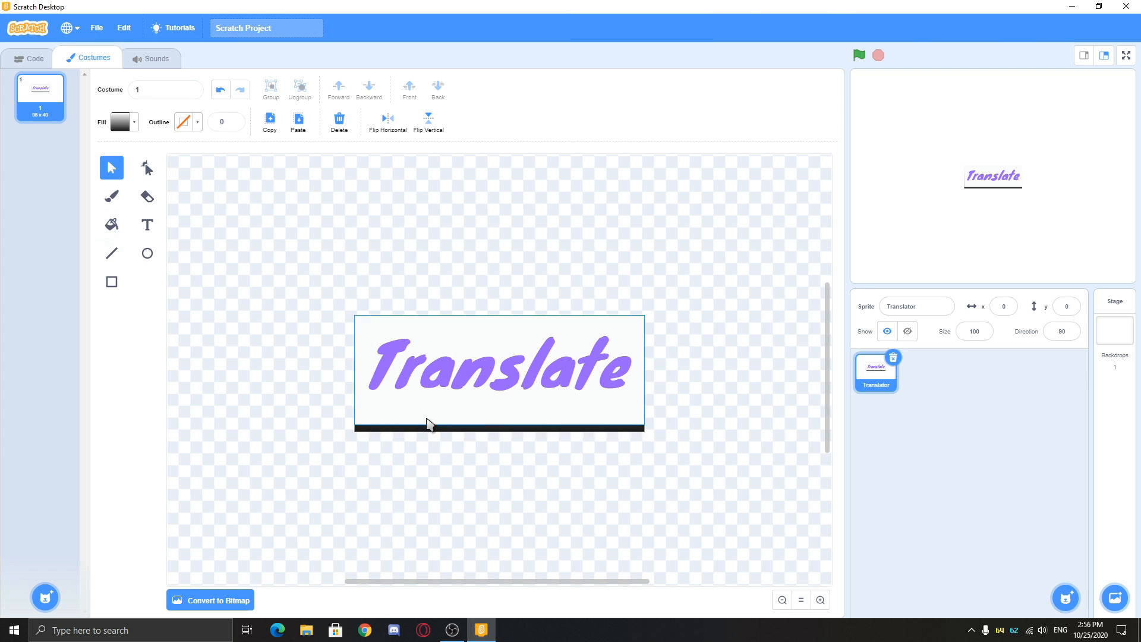
click(146, 168)
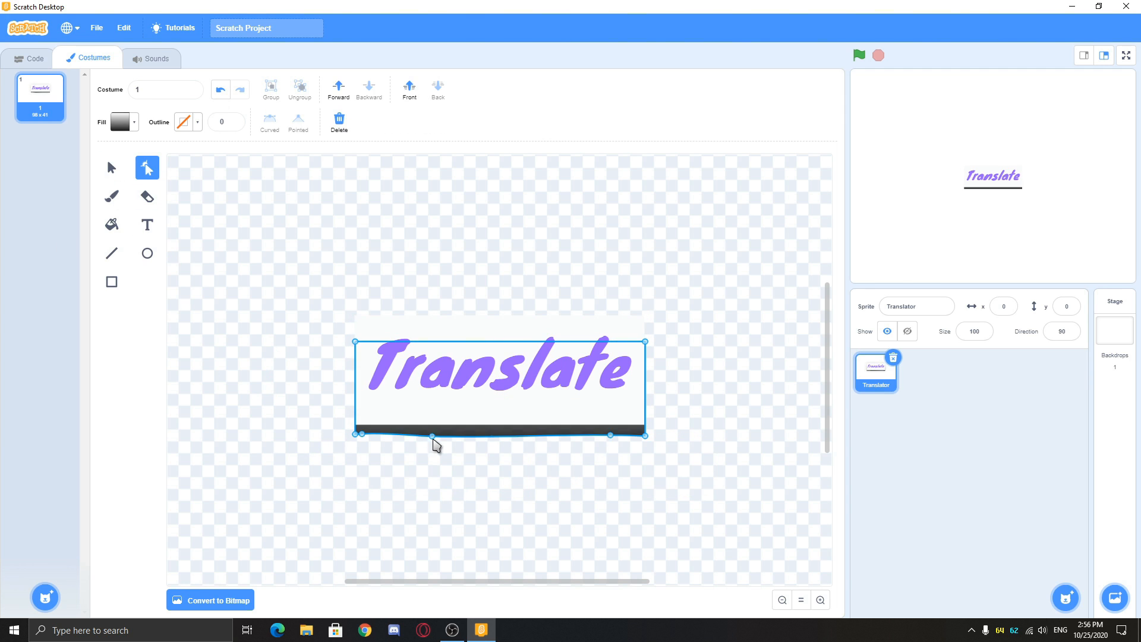
click(111, 168)
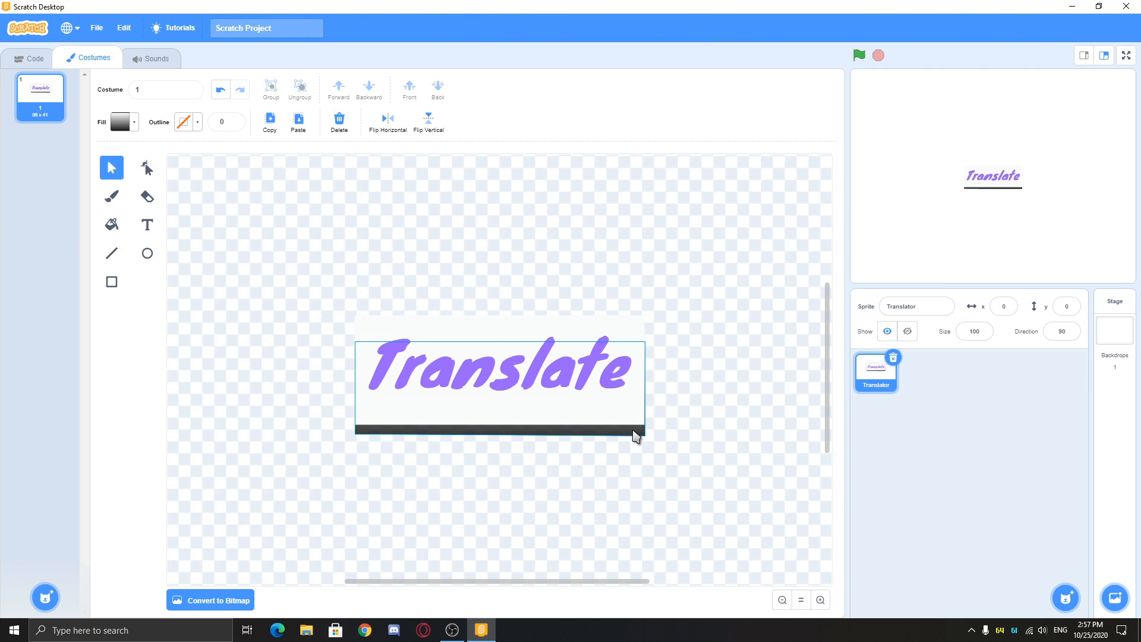
click(500, 367)
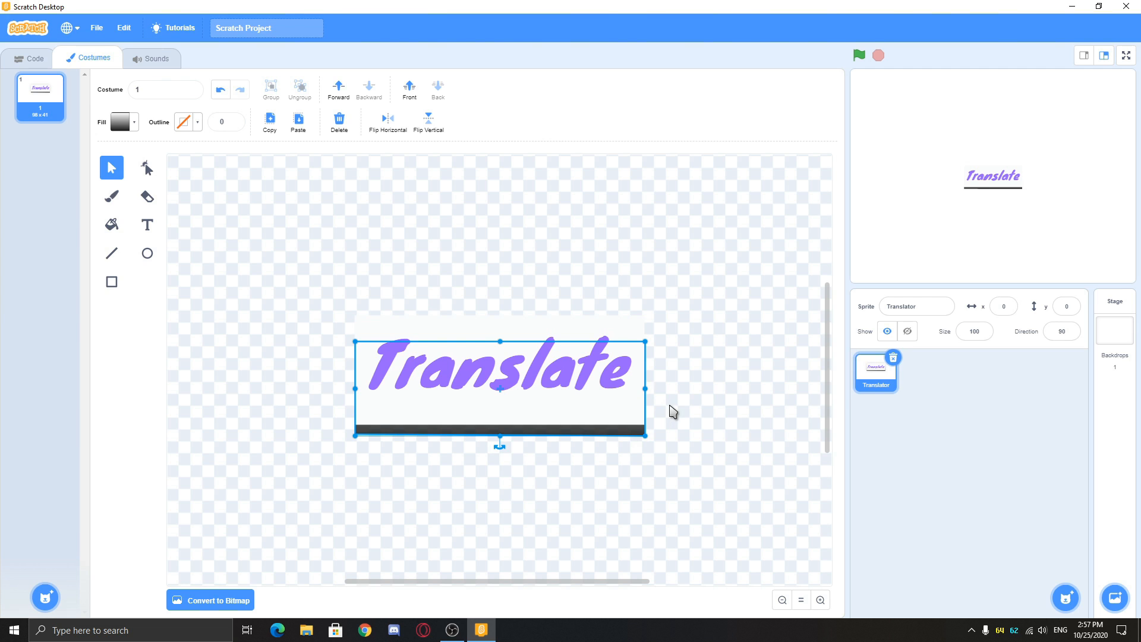
click(204, 151)
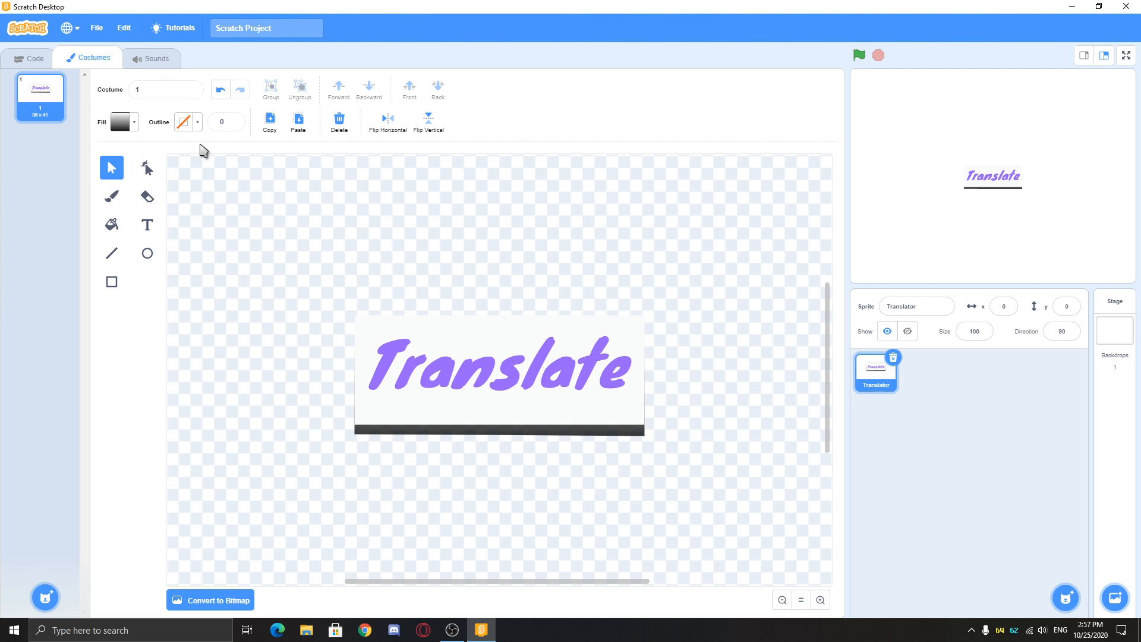
Step: Duplicate costume 1 and delete the Translate text from the copy
click(28, 59)
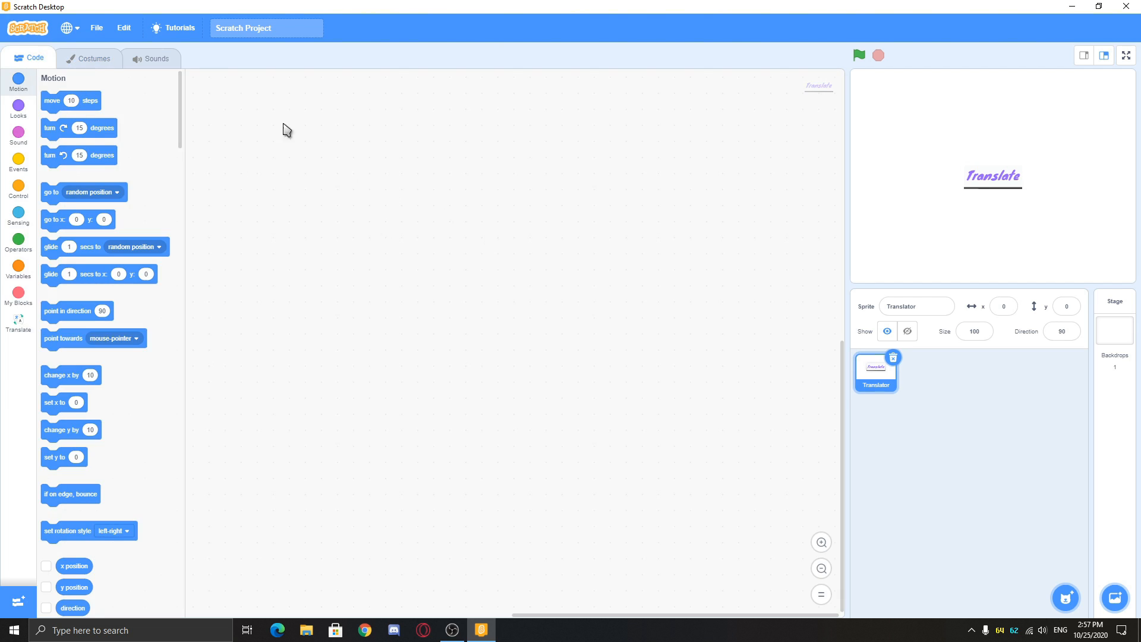
click(94, 58)
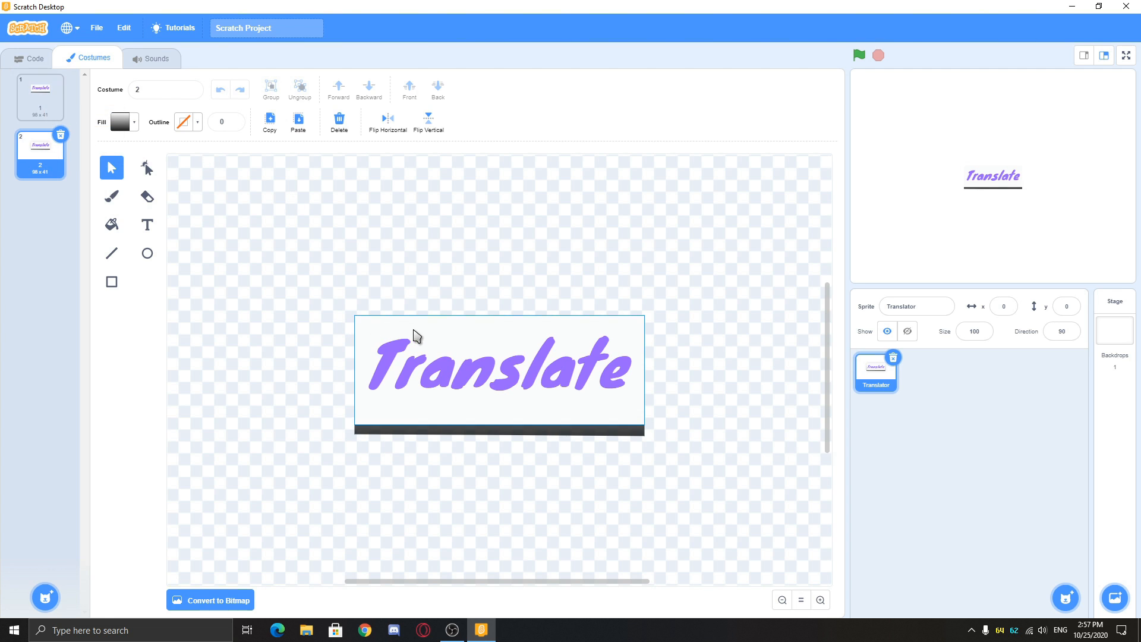
click(498, 368)
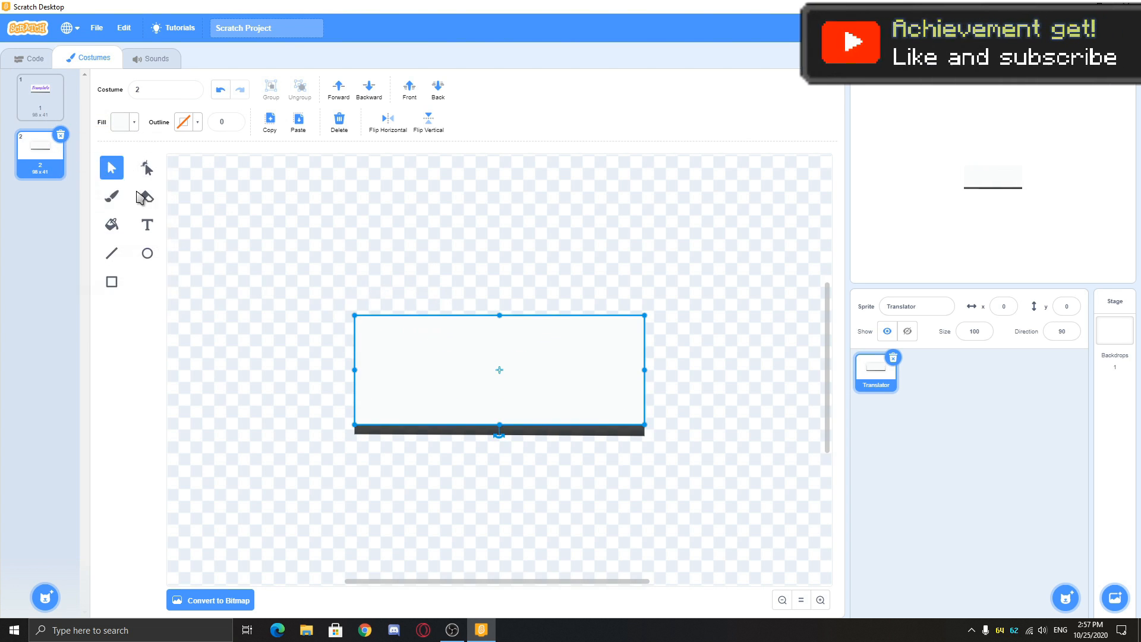
click(34, 58)
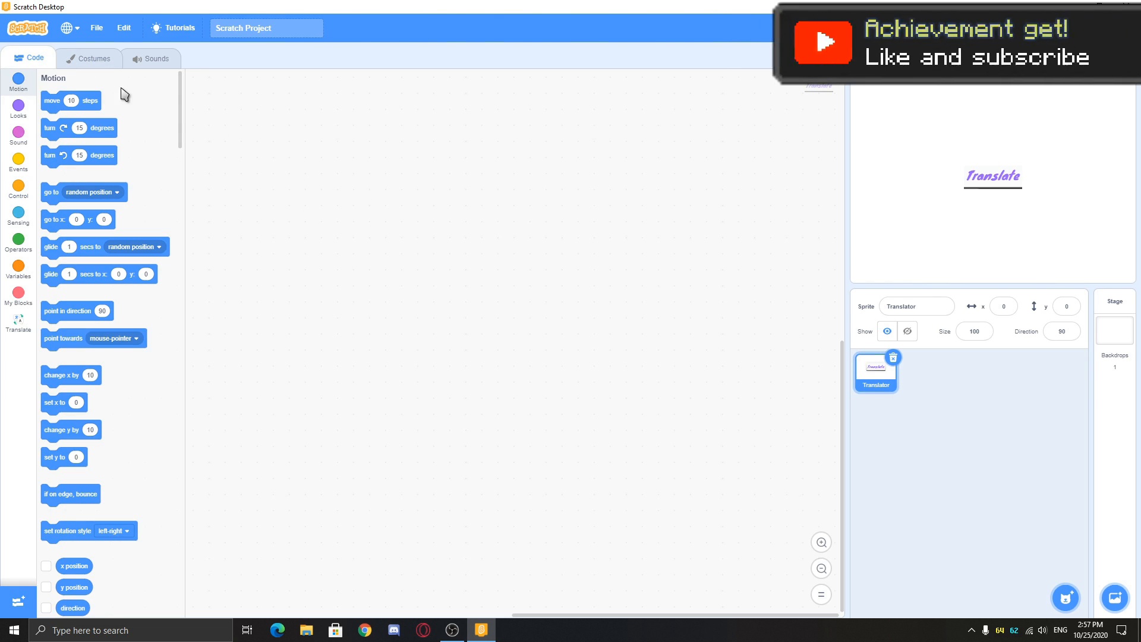
Step: Broadcast GreenFlag on flag click, relay Start on receiving it, and add a receive-Start hat
click(93, 58)
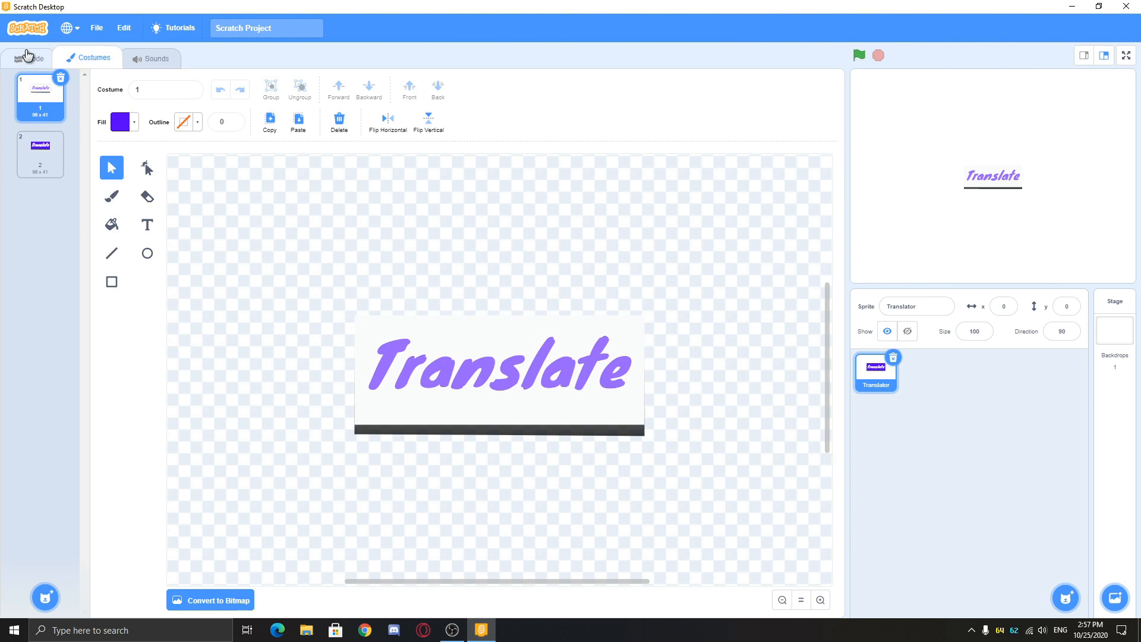
click(28, 58)
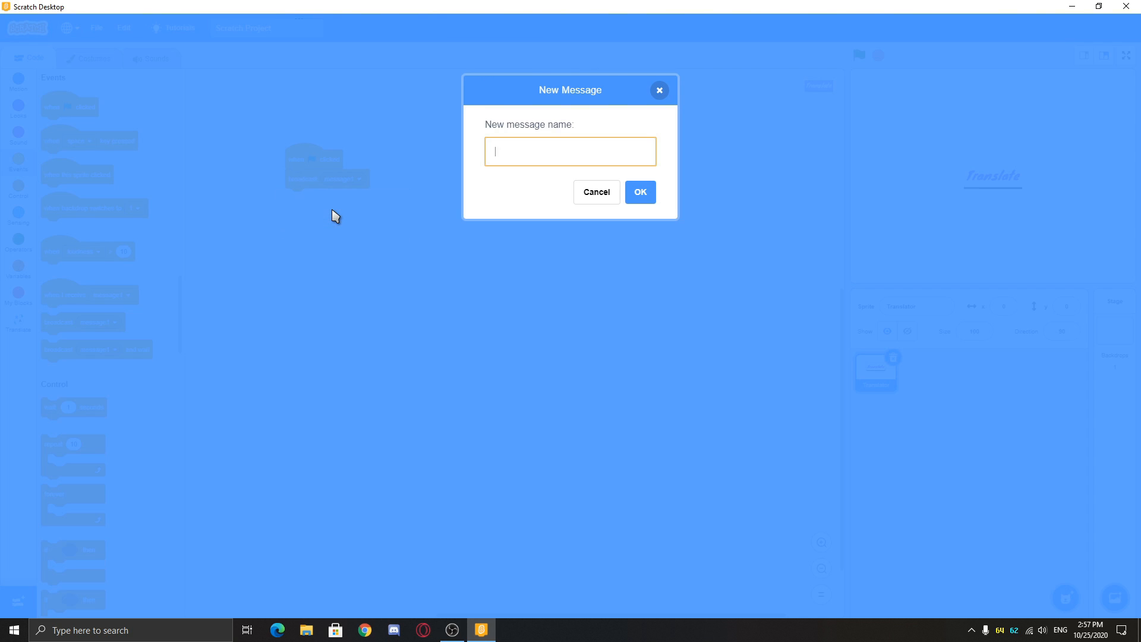
click(596, 191)
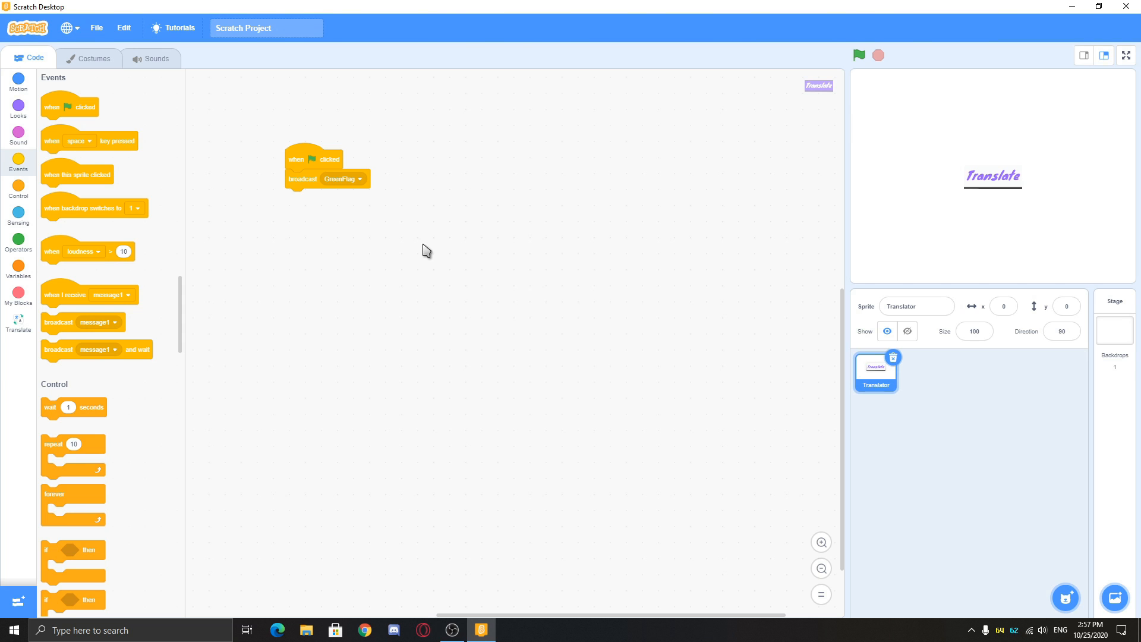
drag(313, 159, 327, 122)
text(Start)
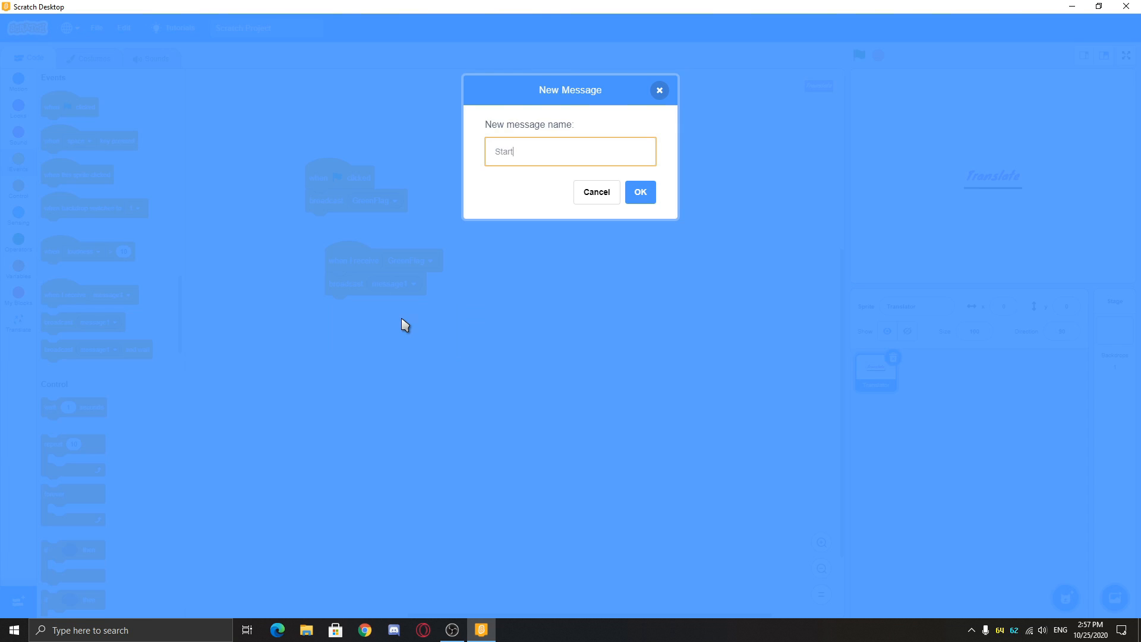
click(639, 191)
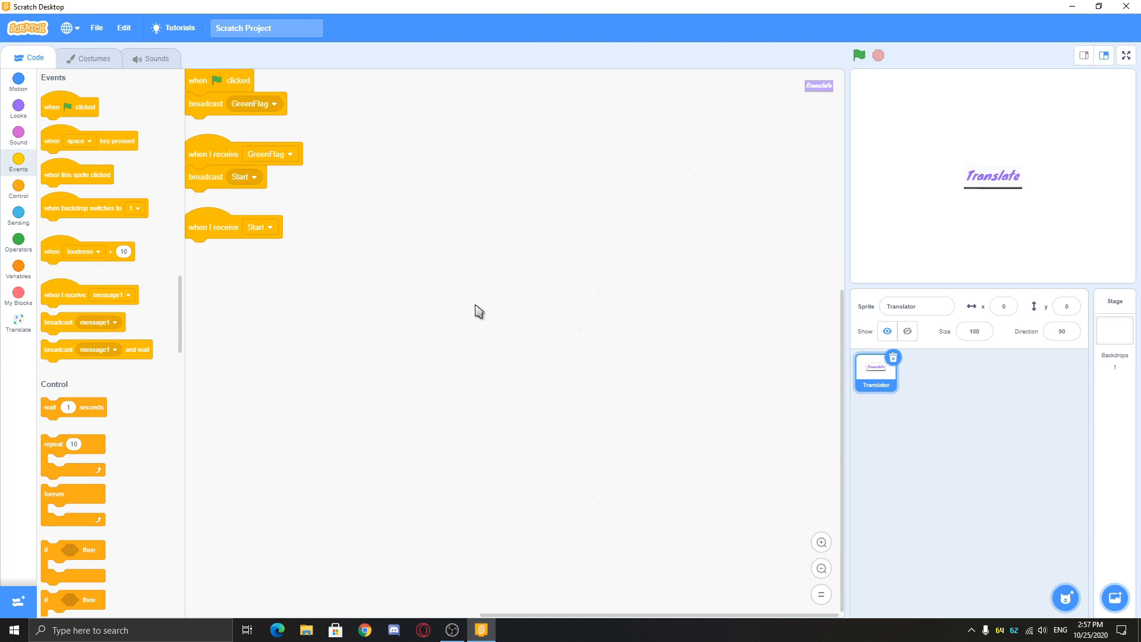
Step: Add costume reset, go to x:0 y:0, front layer, show, and a forever hover/mouse-release loop
click(18, 110)
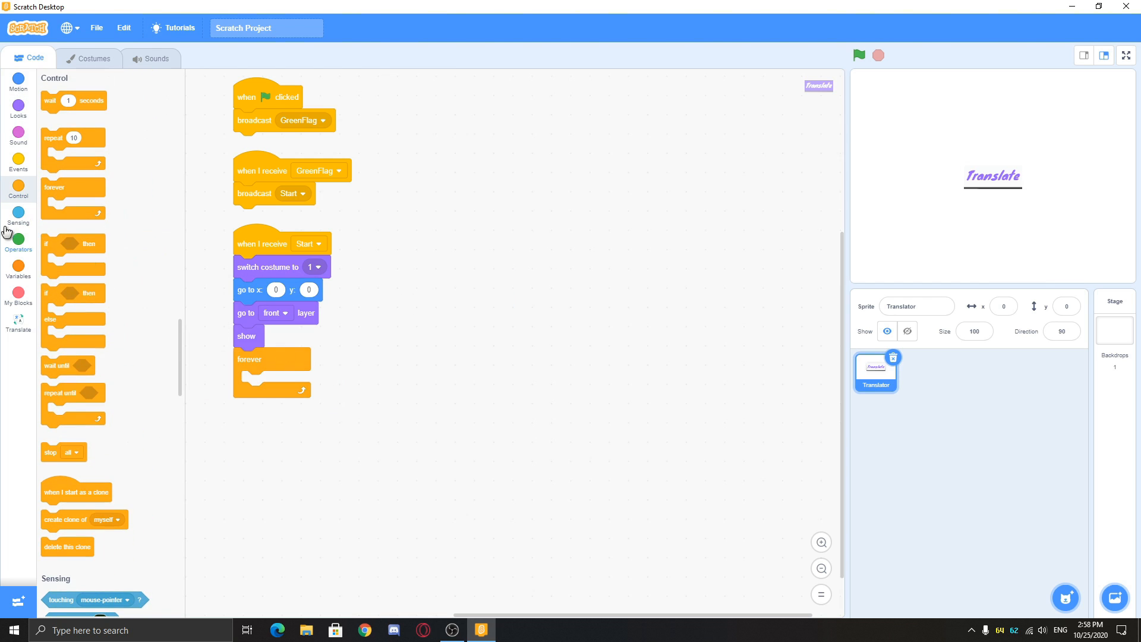
mouse_move(100, 318)
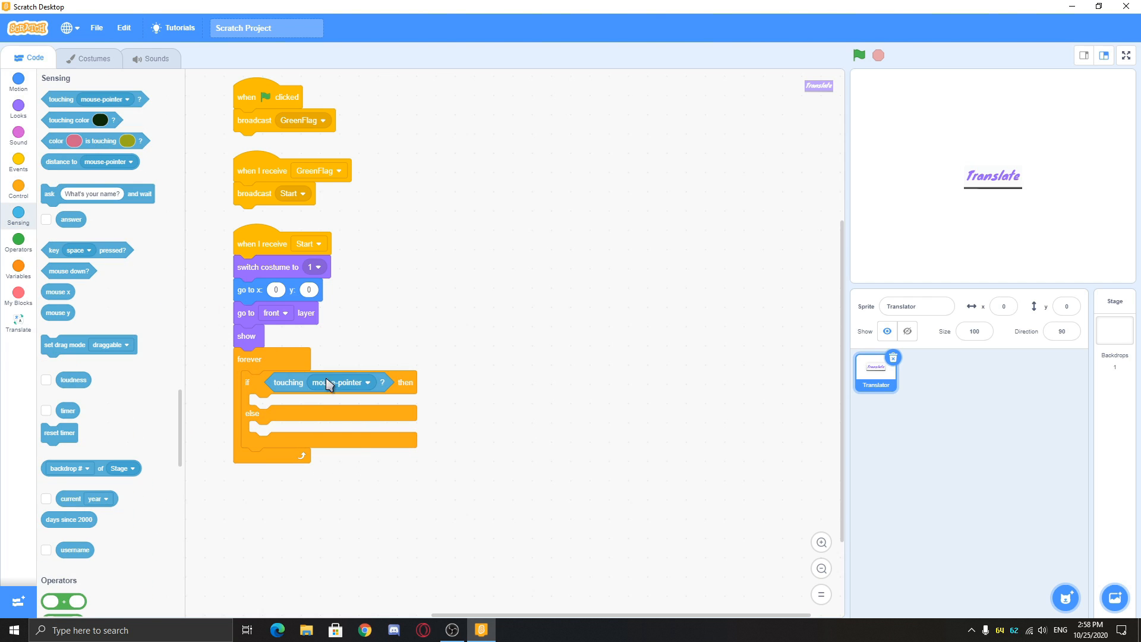
click(18, 109)
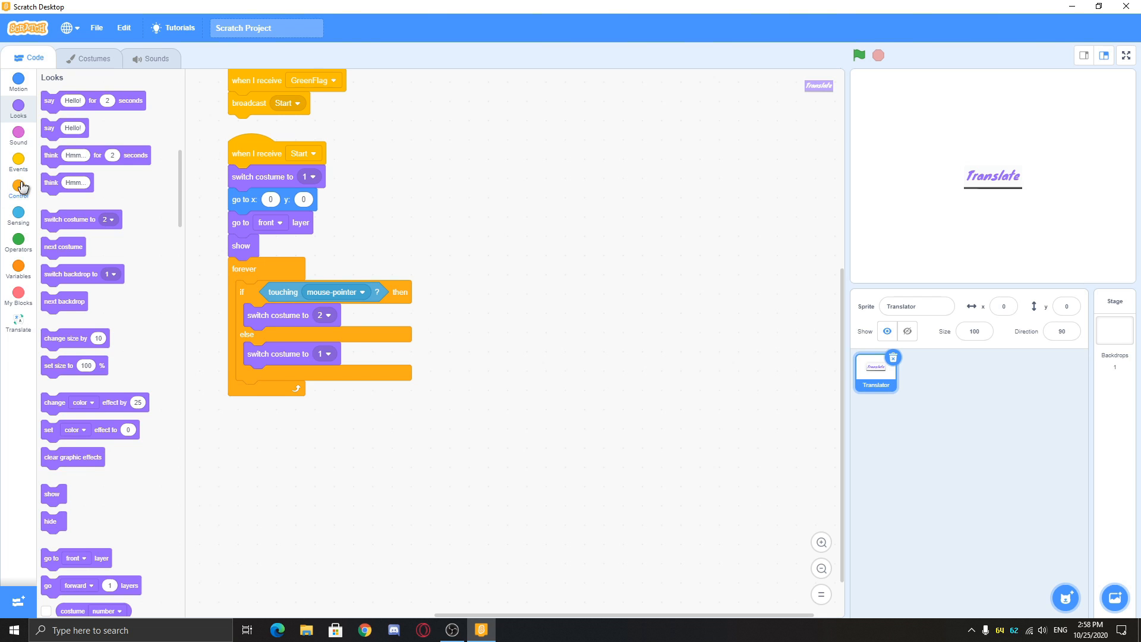
click(18, 191)
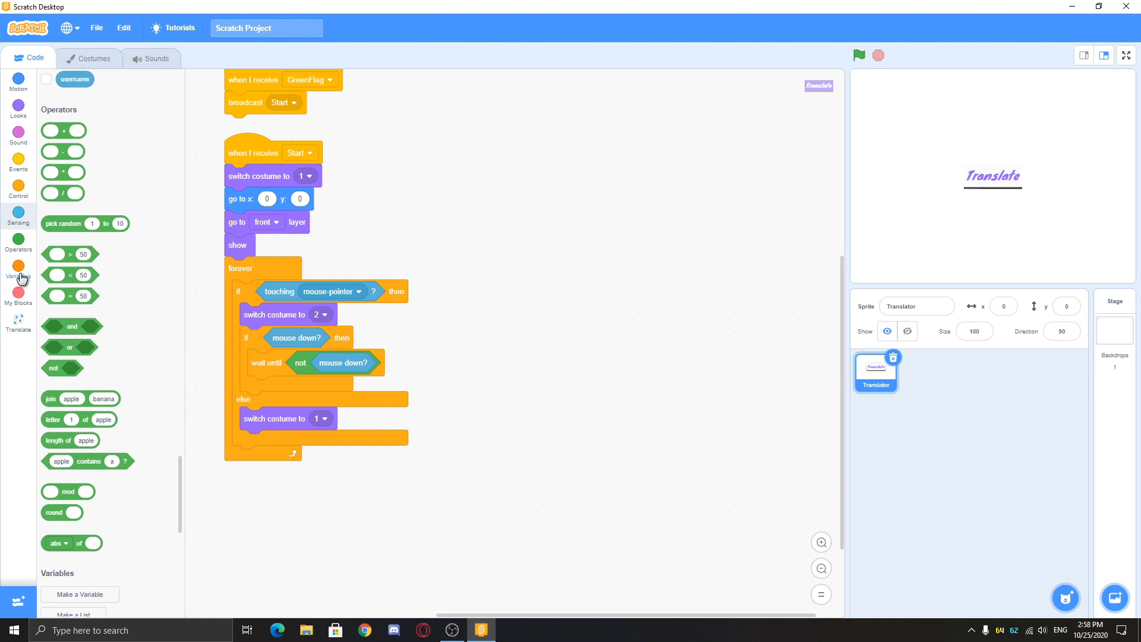
Step: Ask 'What do you wanna translate?' and set a new ToTranslate variable to the answer
click(19, 213)
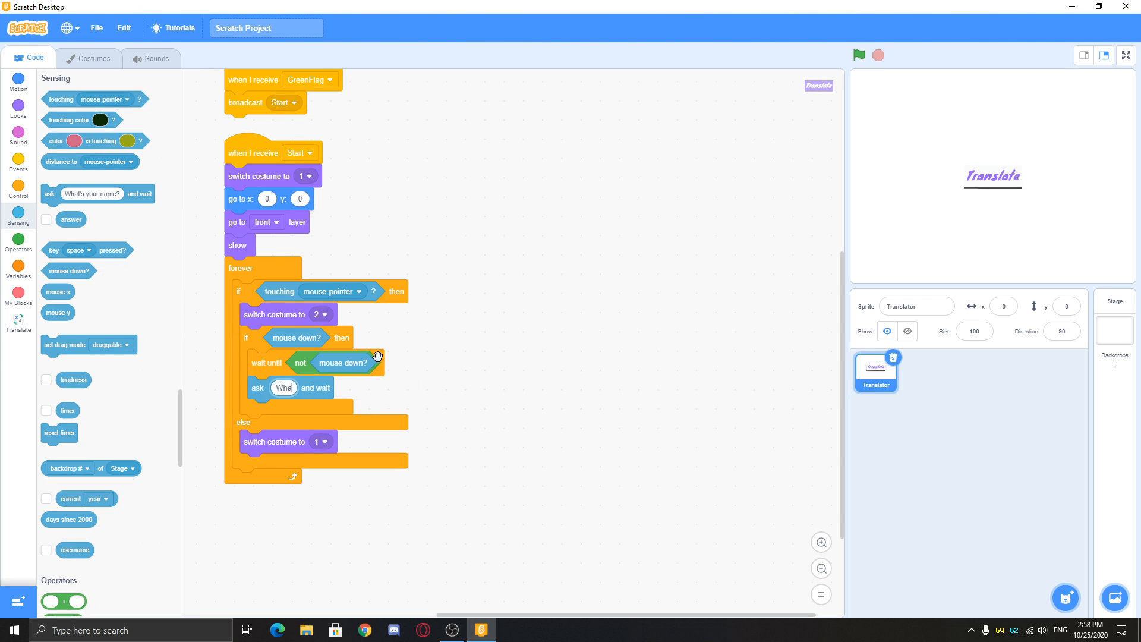
text(What do you want)
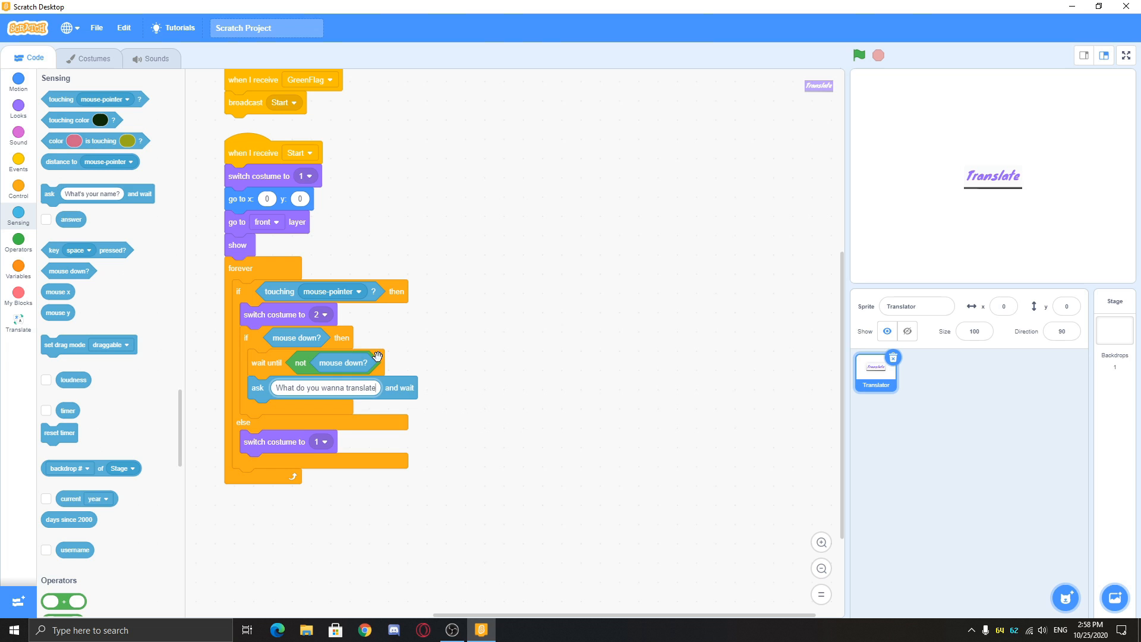
click(19, 191)
text(ToT)
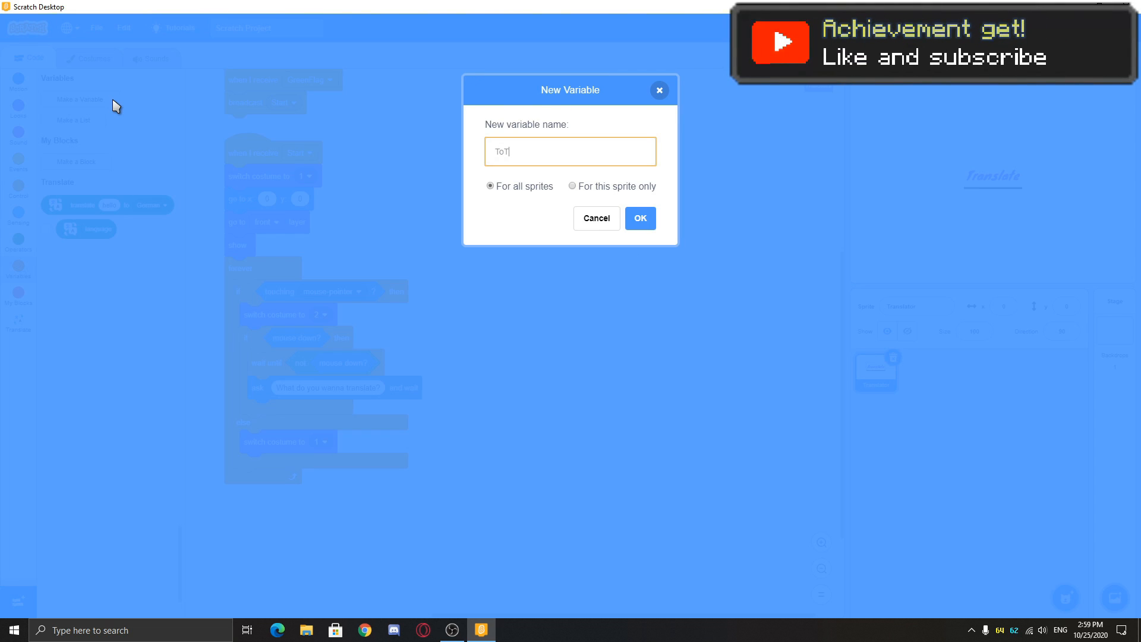
text(ranslate)
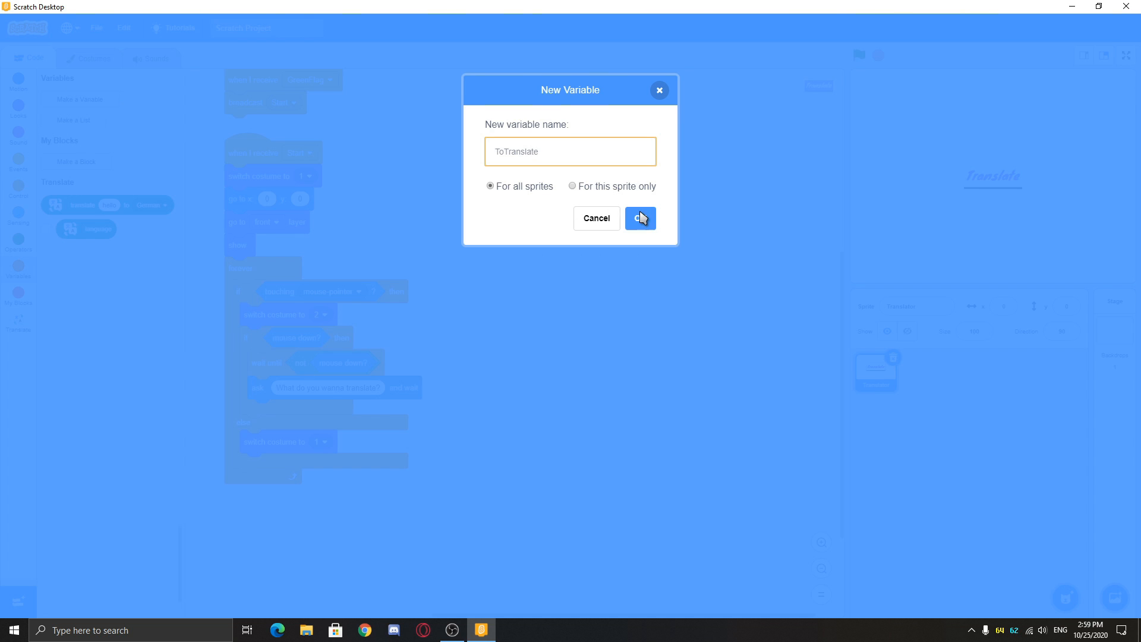
click(639, 217)
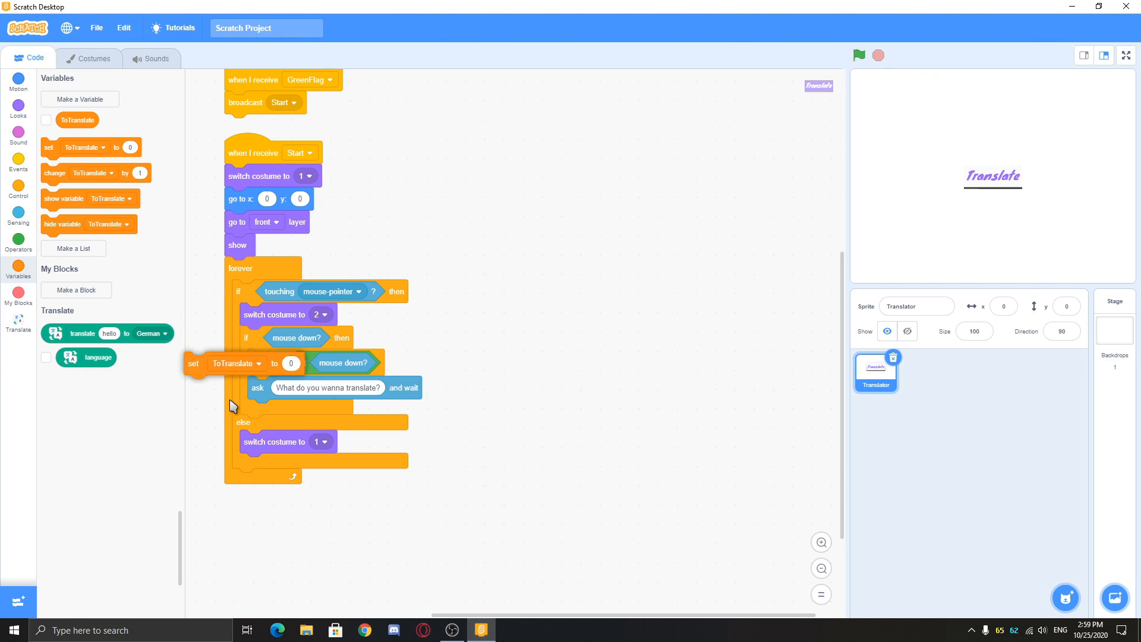
click(19, 214)
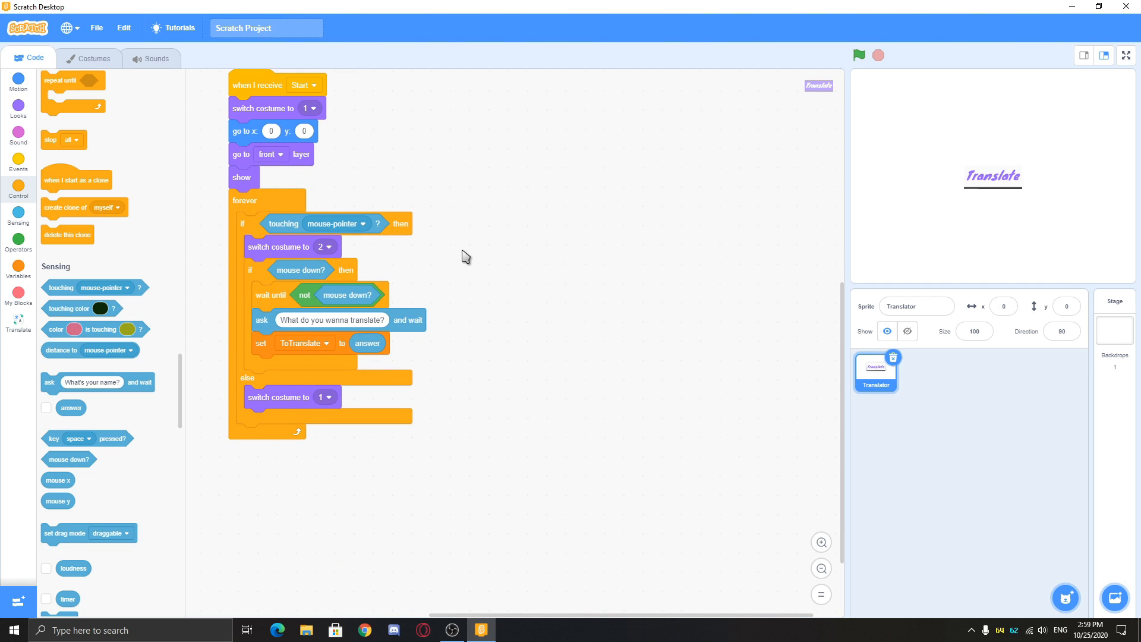
mouse_move(473, 233)
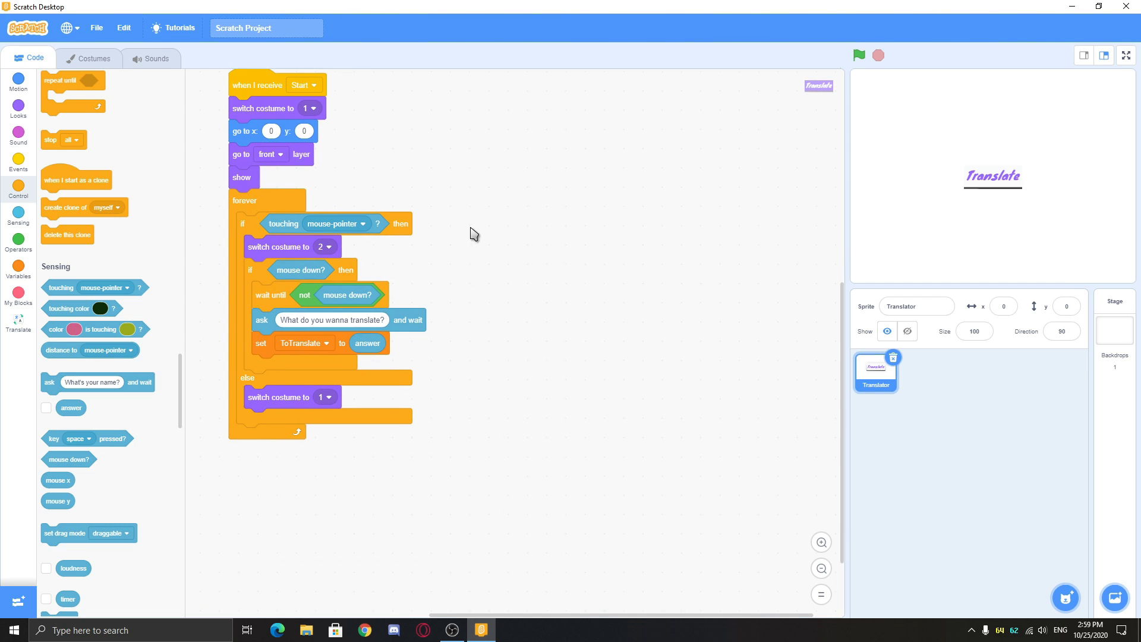
right_click(449, 259)
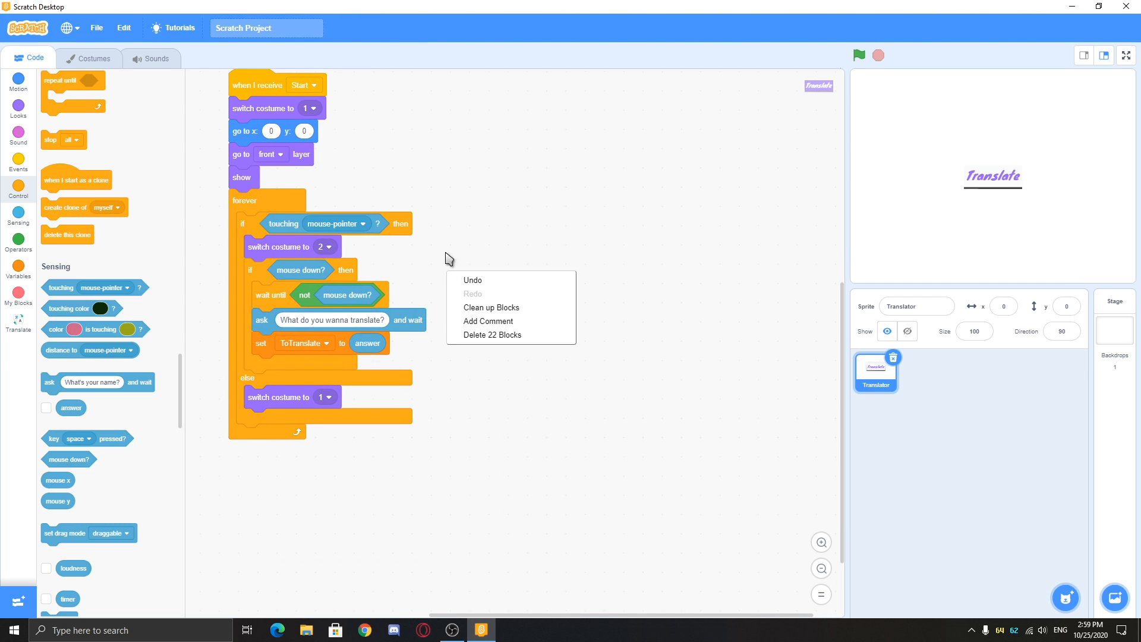
click(464, 355)
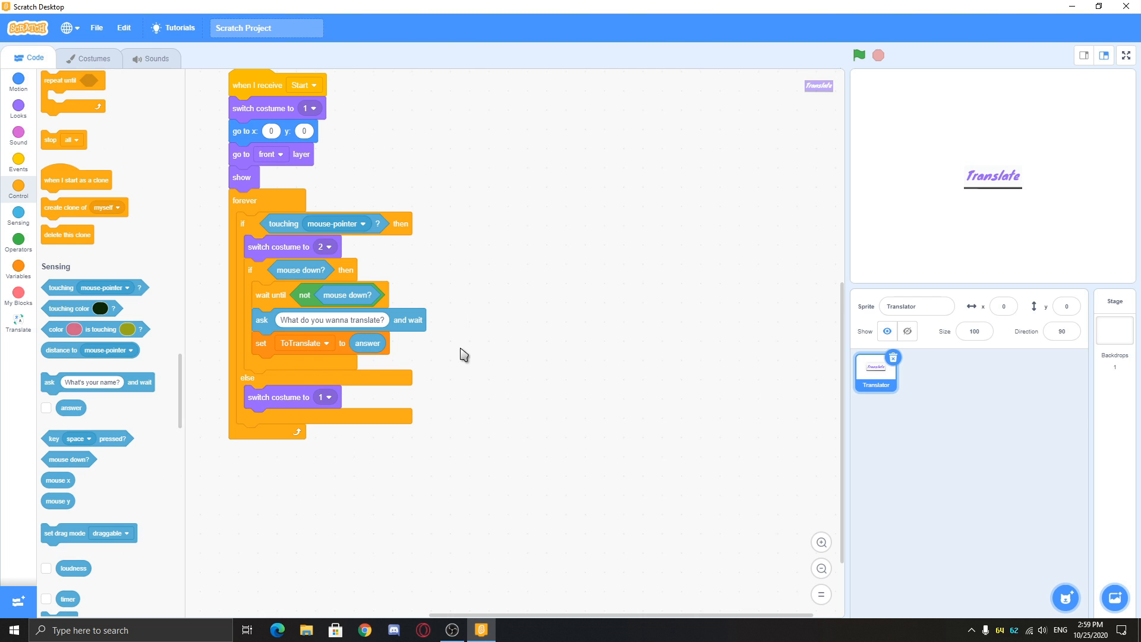
Step: Ask 'Language?' and say ToTranslate translated to the answer for 5 seconds
scroll(down, 3)
text(Language?)
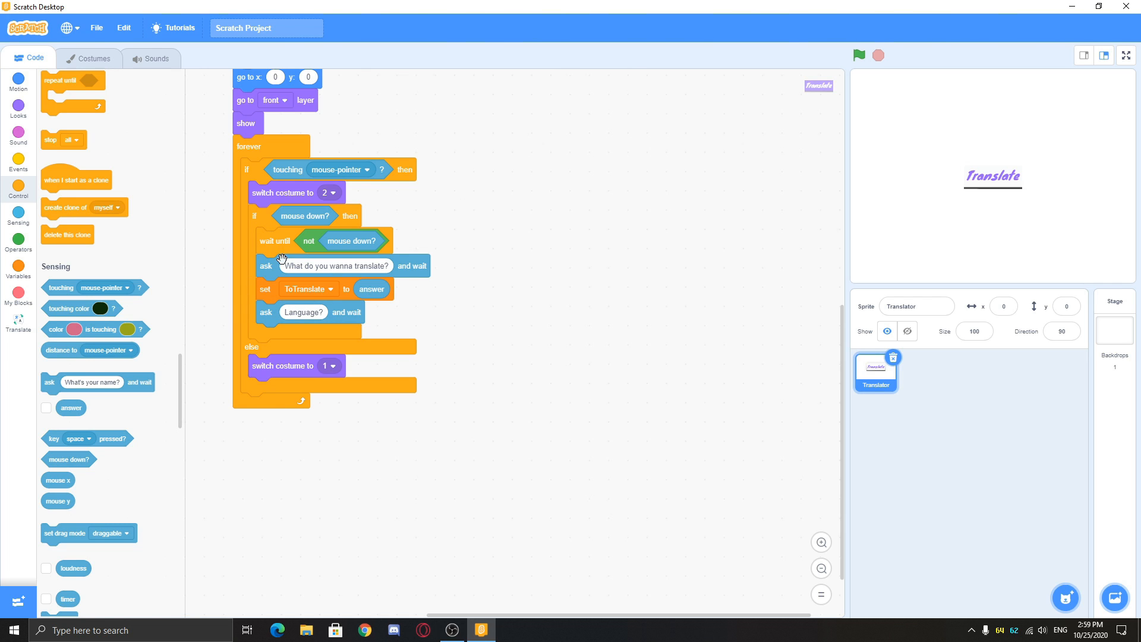
mouse_move(17, 273)
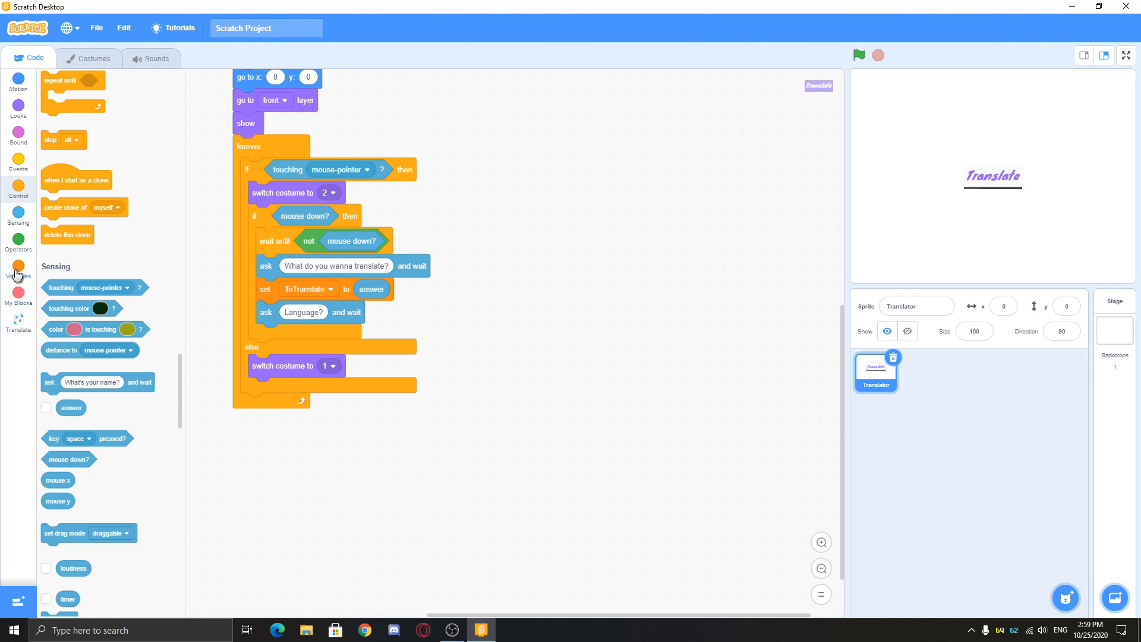
click(19, 107)
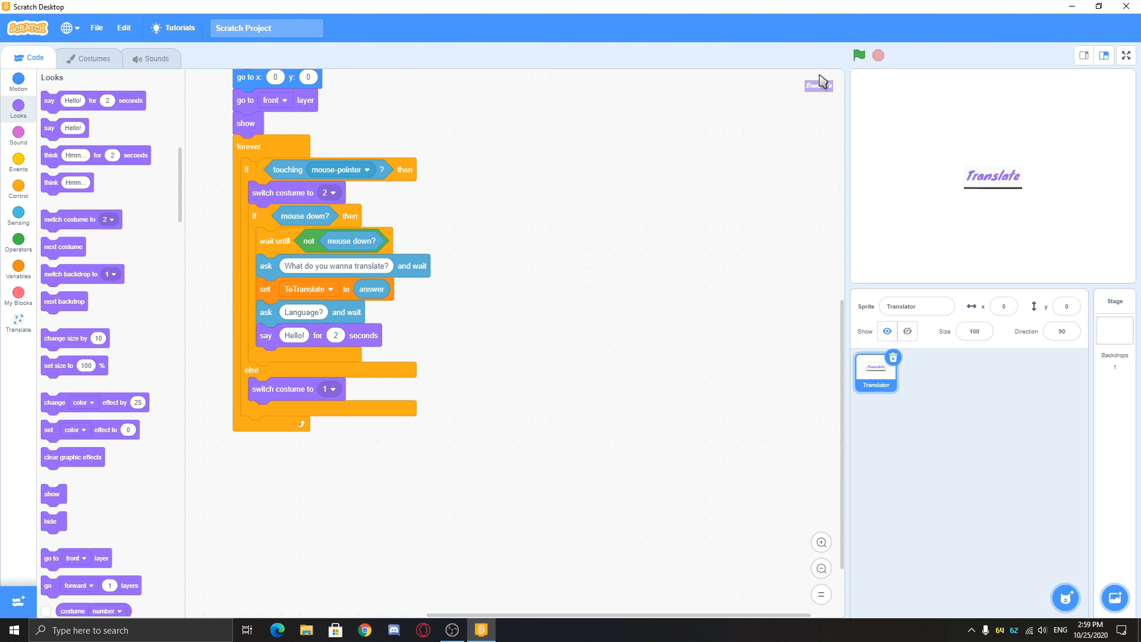
right_click(451, 299)
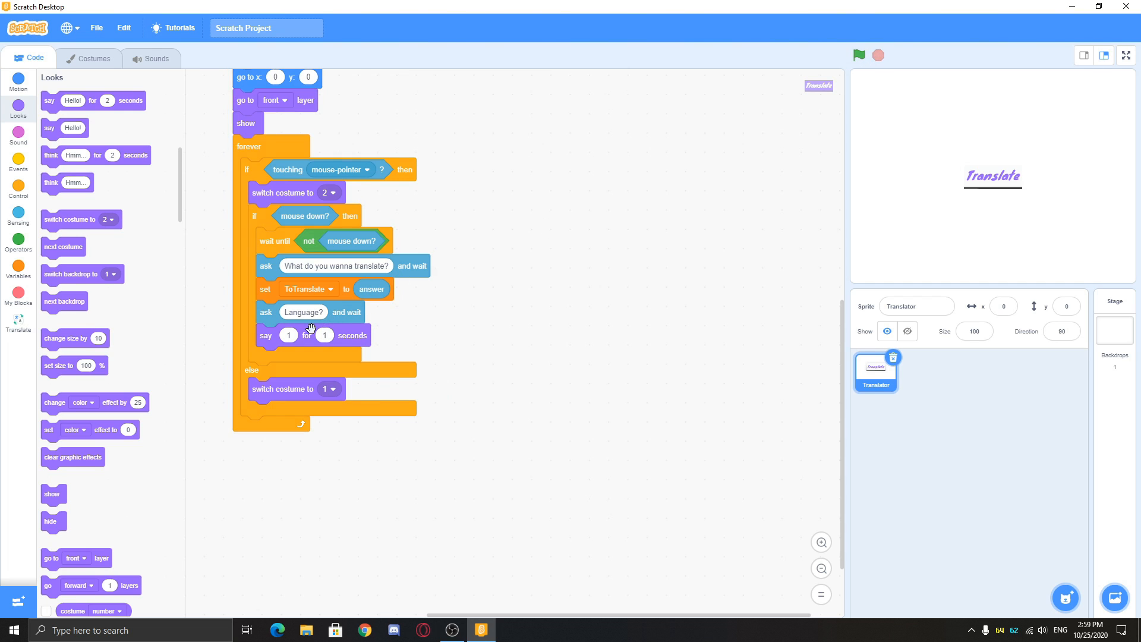
click(18, 322)
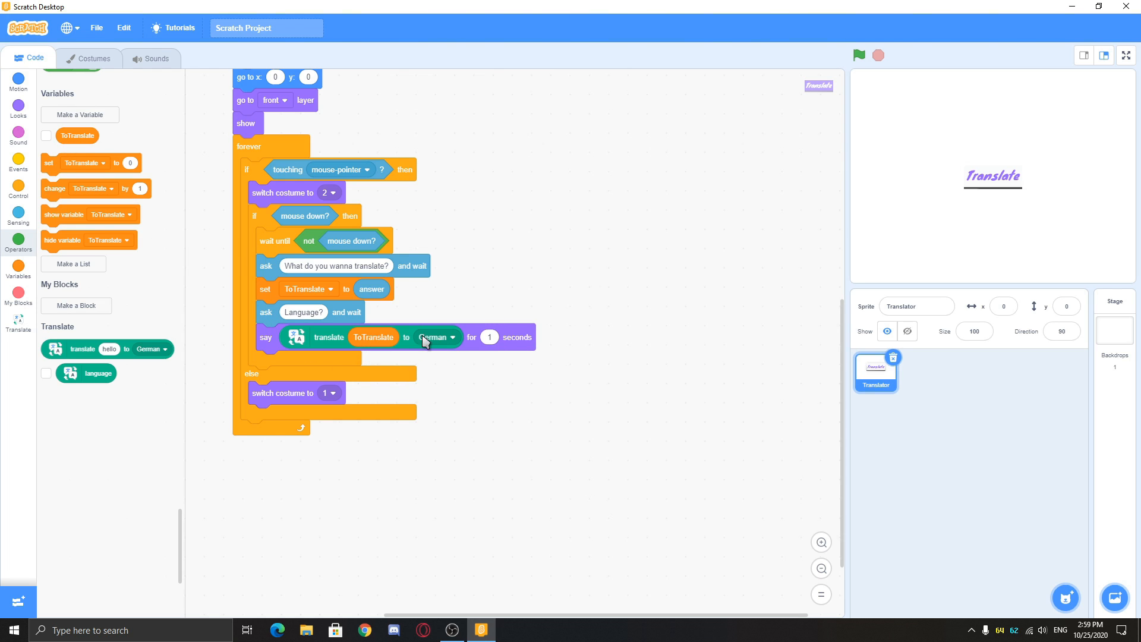
right_click(469, 275)
text(5)
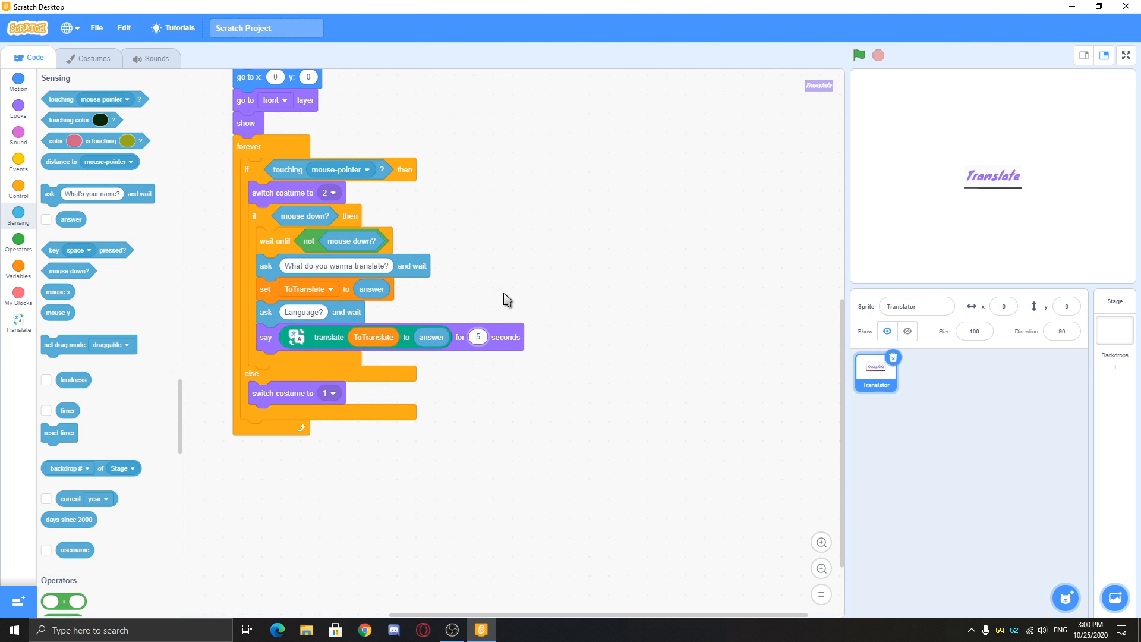
click(18, 109)
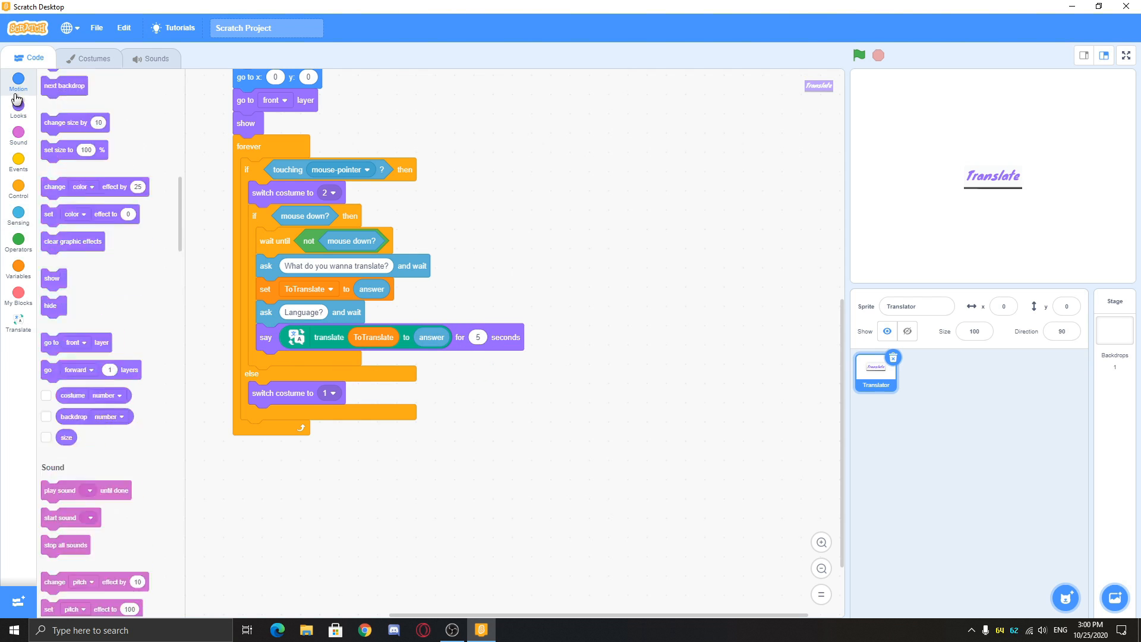
Step: Run the project full screen, press the Translate button, and type Hello
click(17, 81)
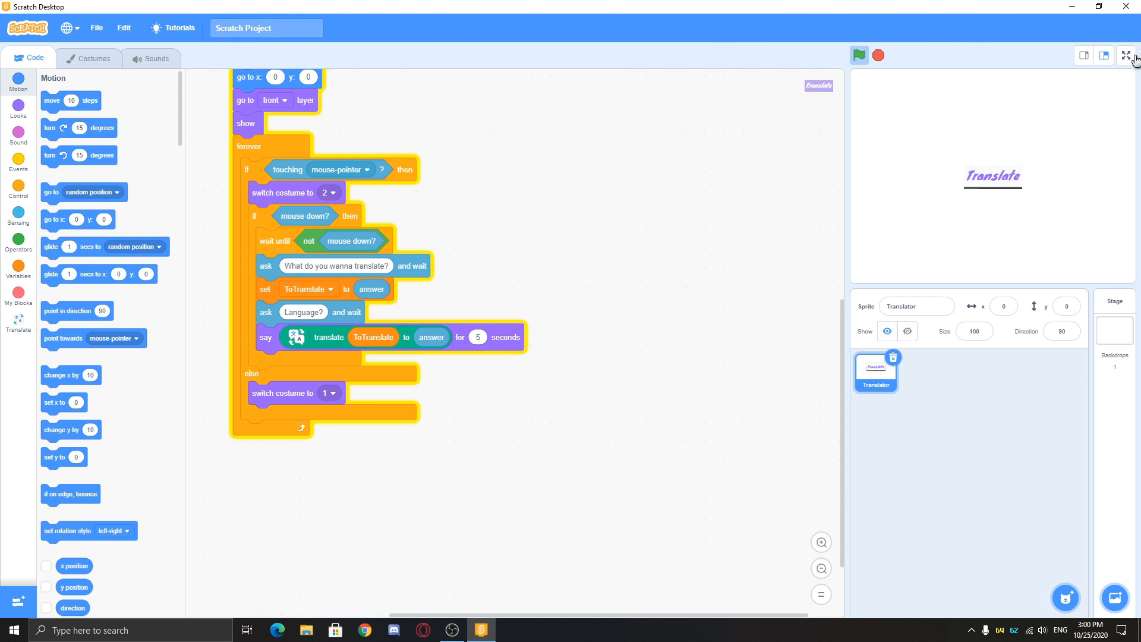
click(1122, 55)
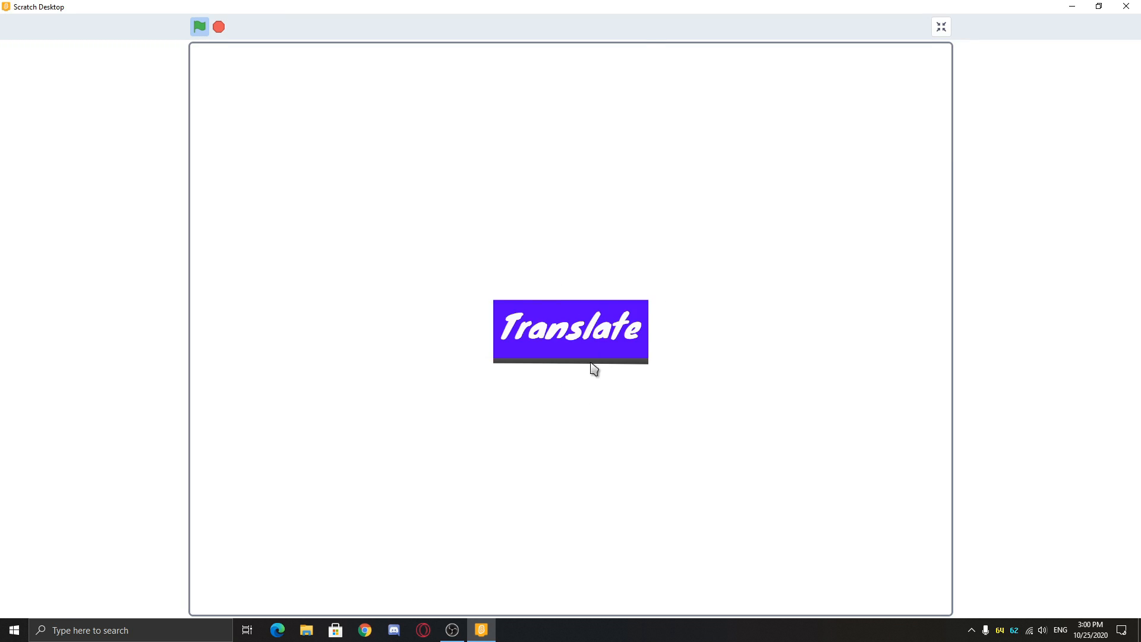
click(570, 331)
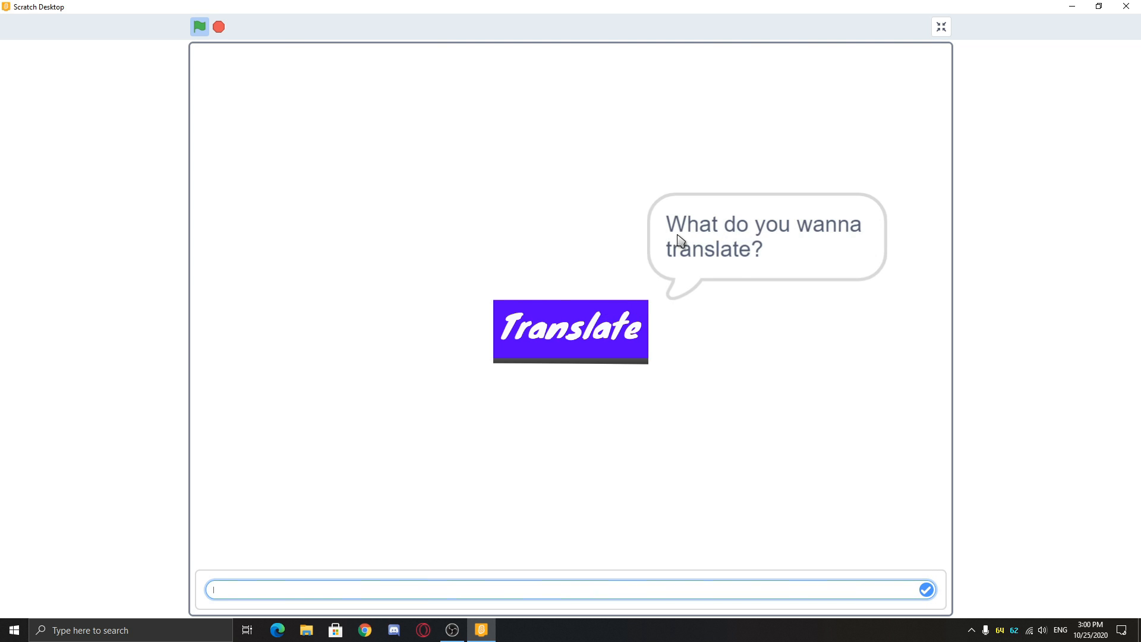
text(H)
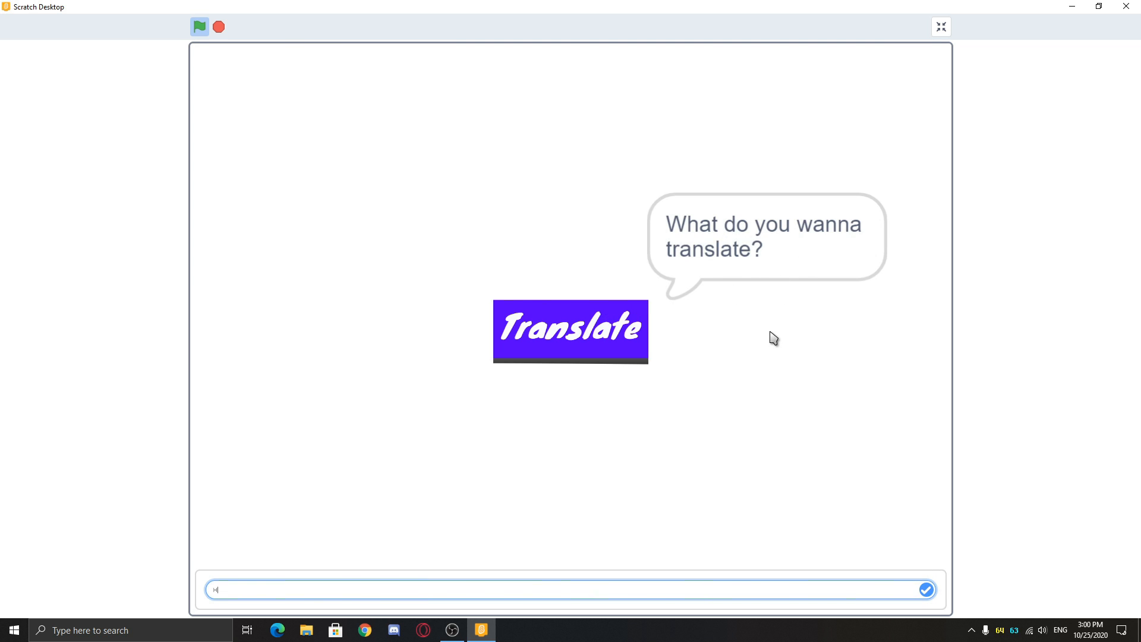
text(ello)
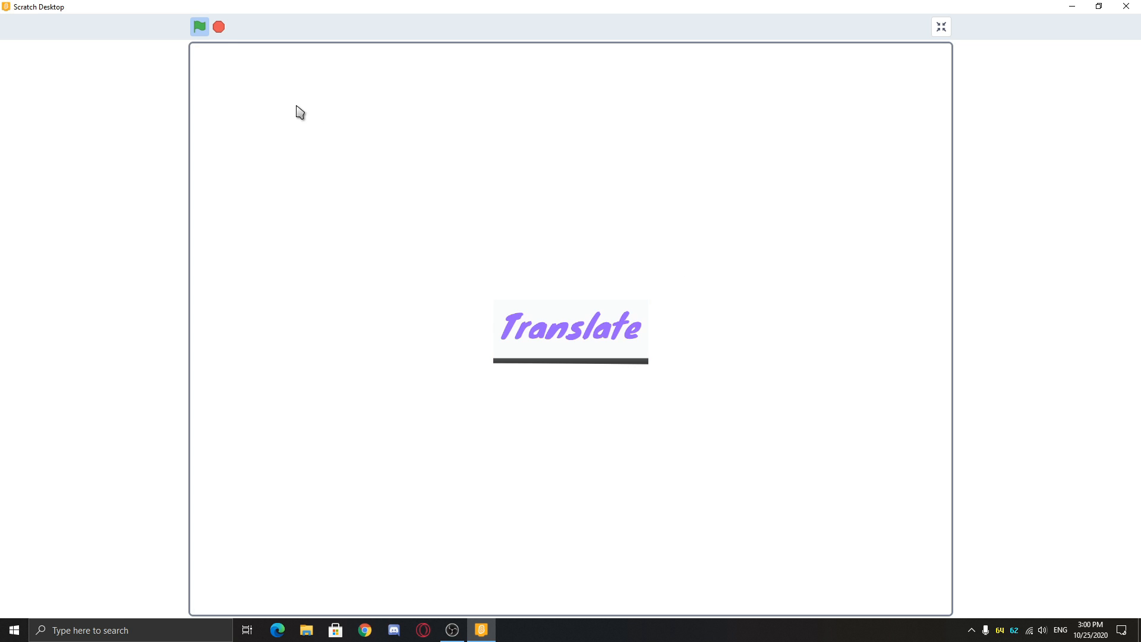
Step: Press the Translate button again to reach the Language? prompt, then leave the demo
click(570, 331)
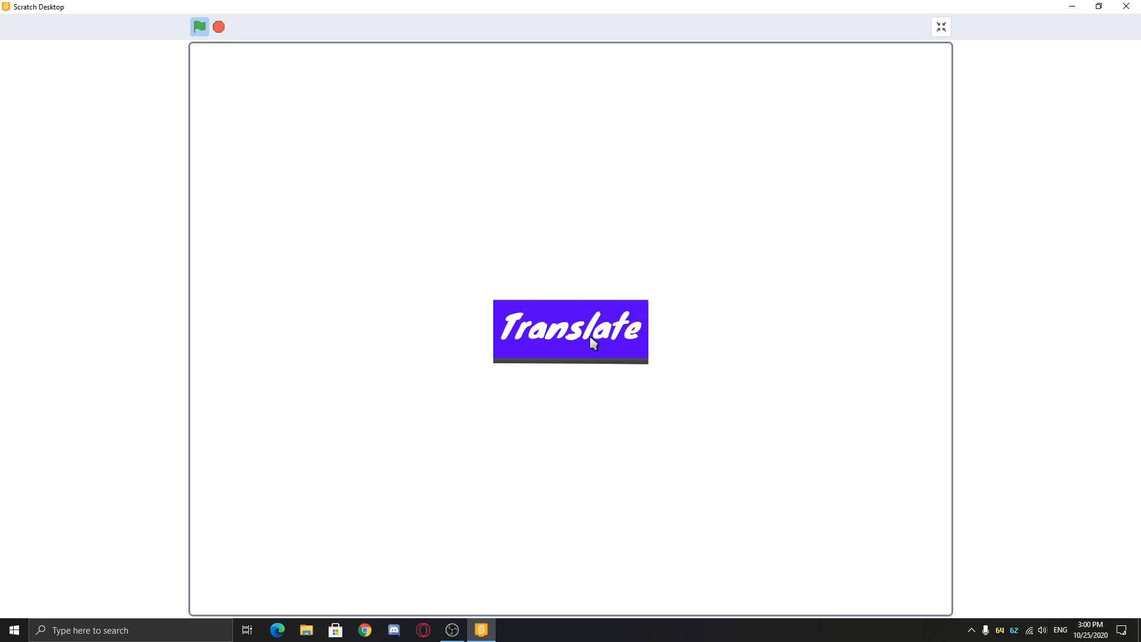
click(569, 331)
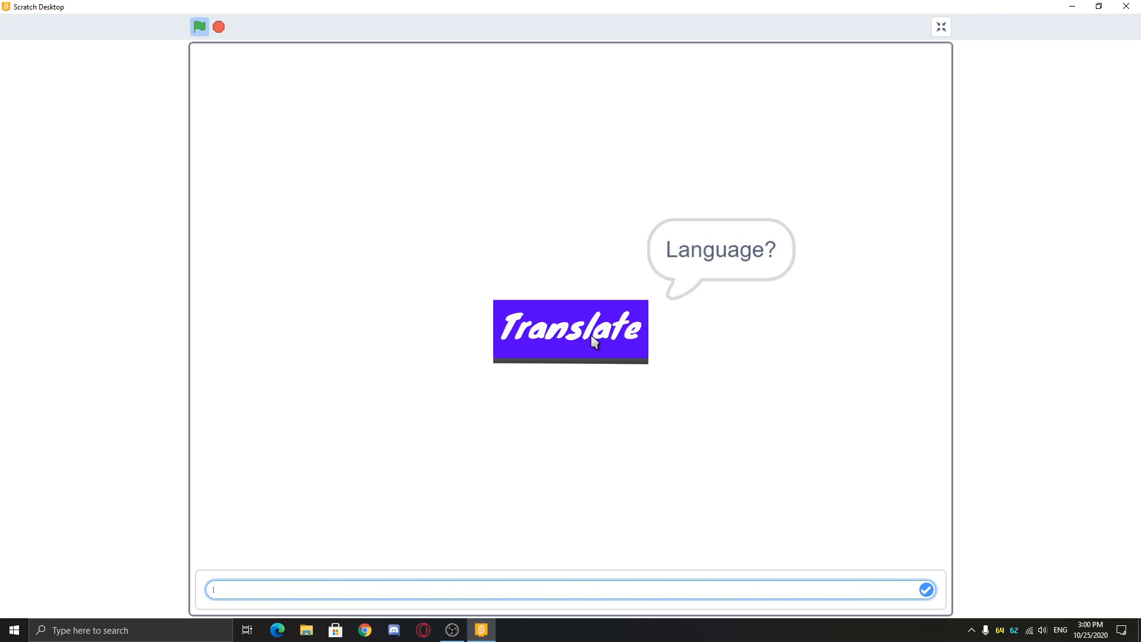
click(939, 26)
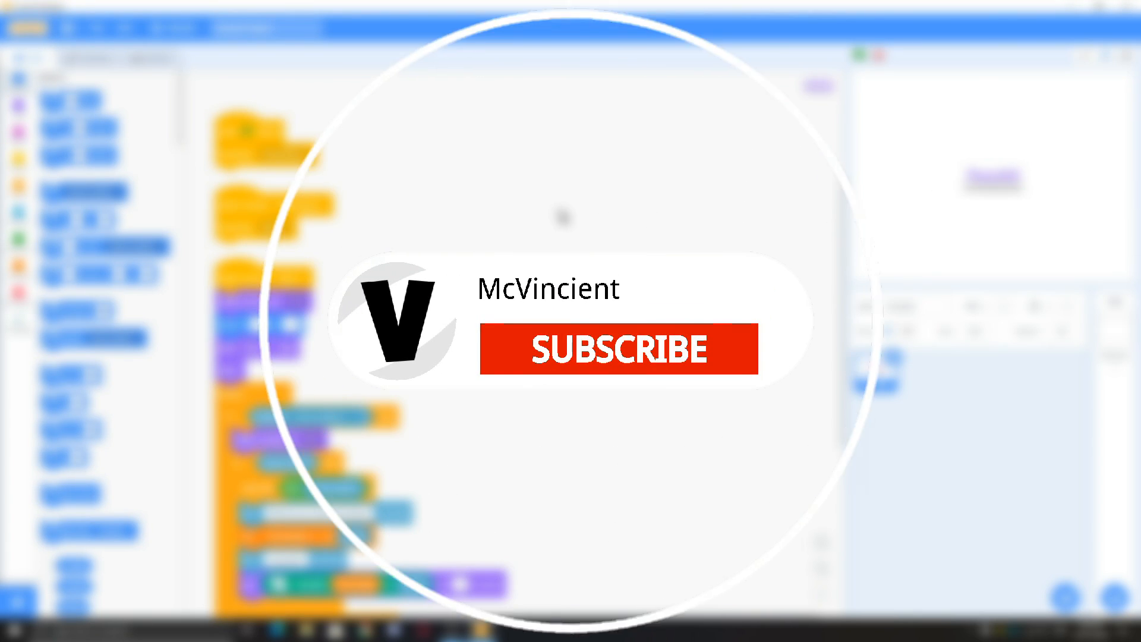
click(619, 348)
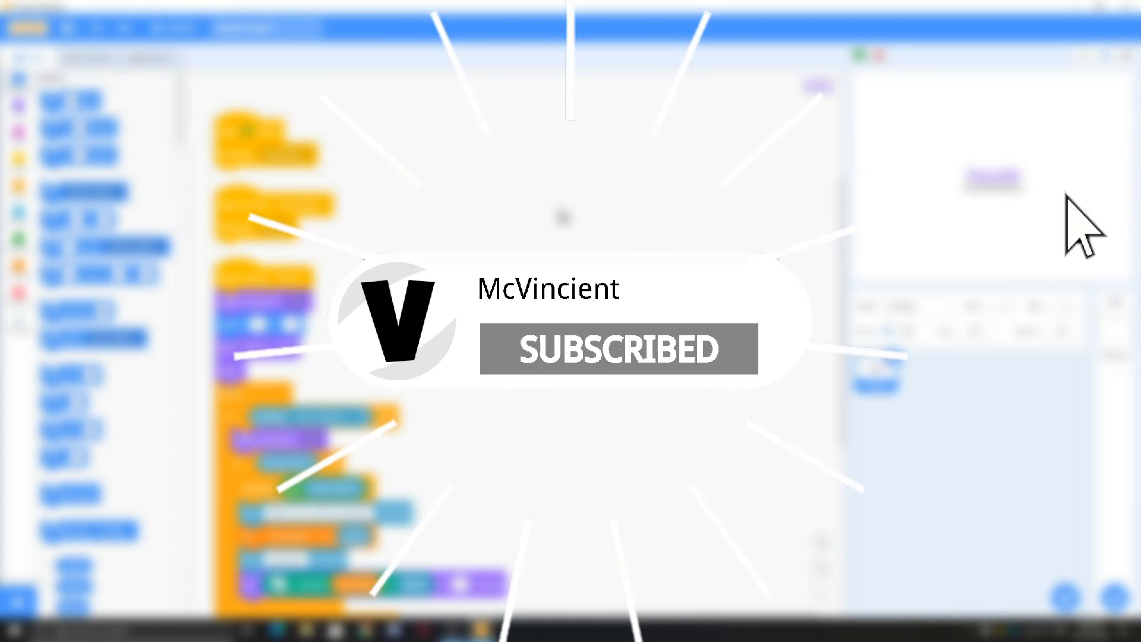